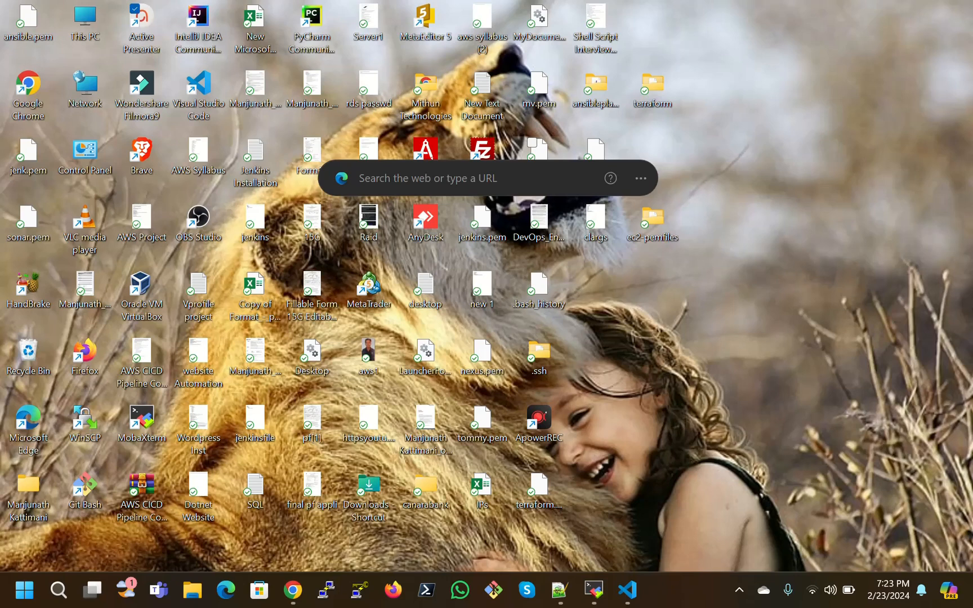
pyautogui.moveTo(510, 193)
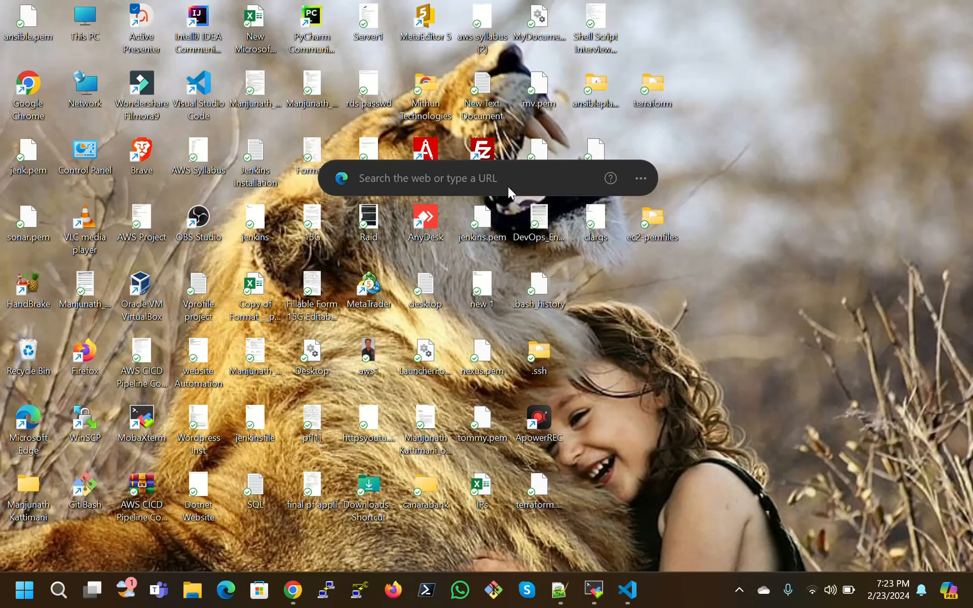
pyautogui.moveTo(641, 282)
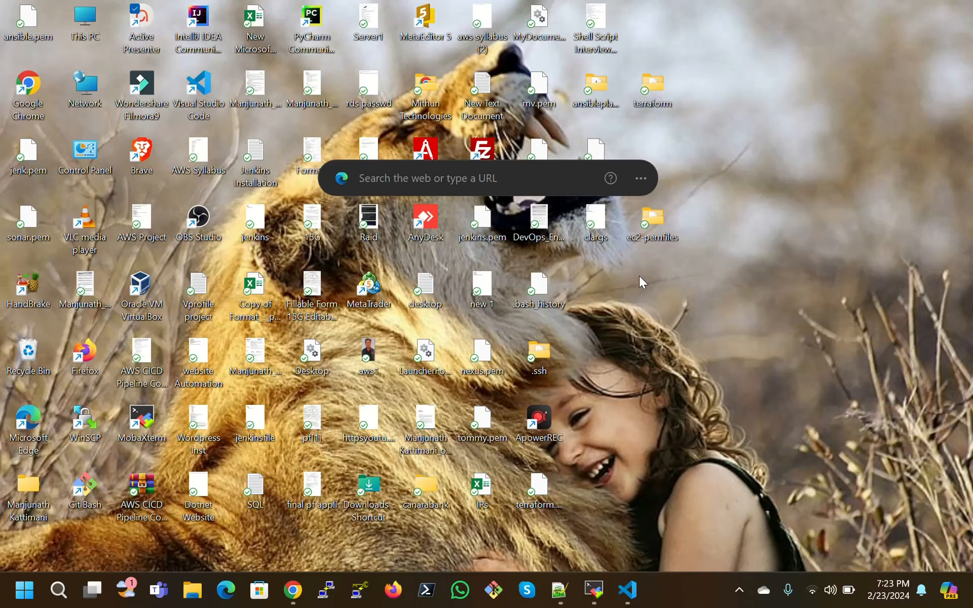
pyautogui.moveTo(452, 267)
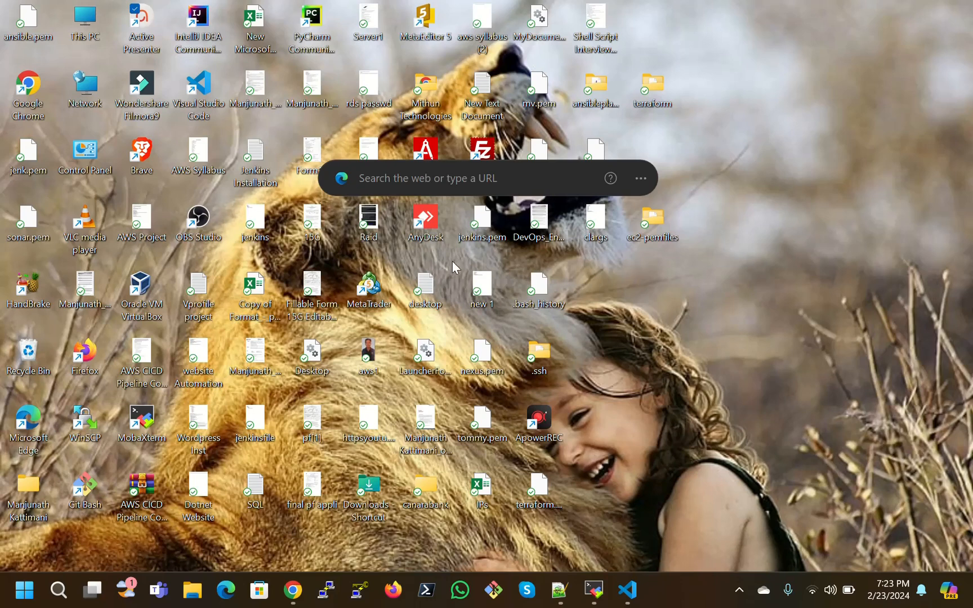
pyautogui.moveTo(454, 245)
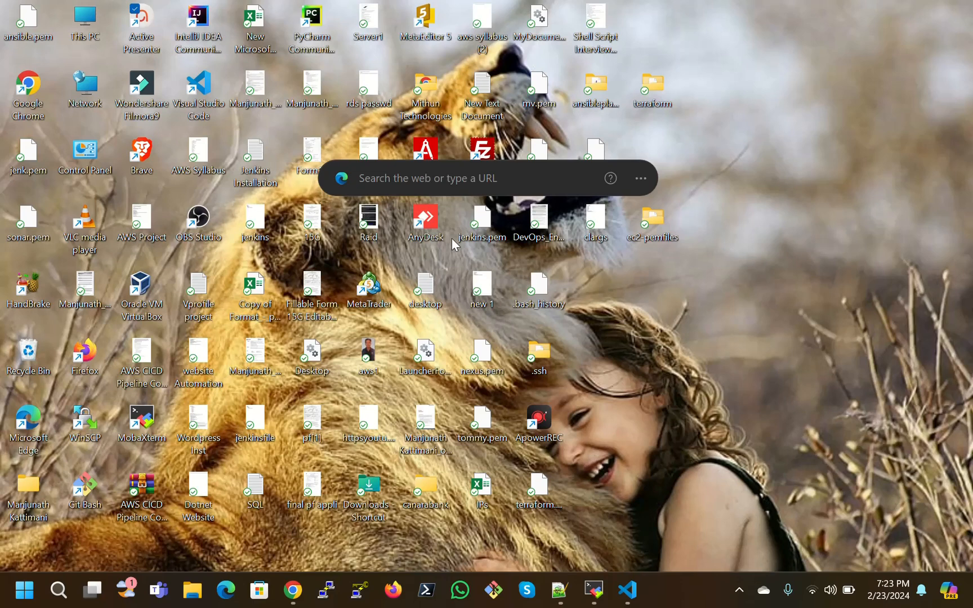
pyautogui.moveTo(459, 260)
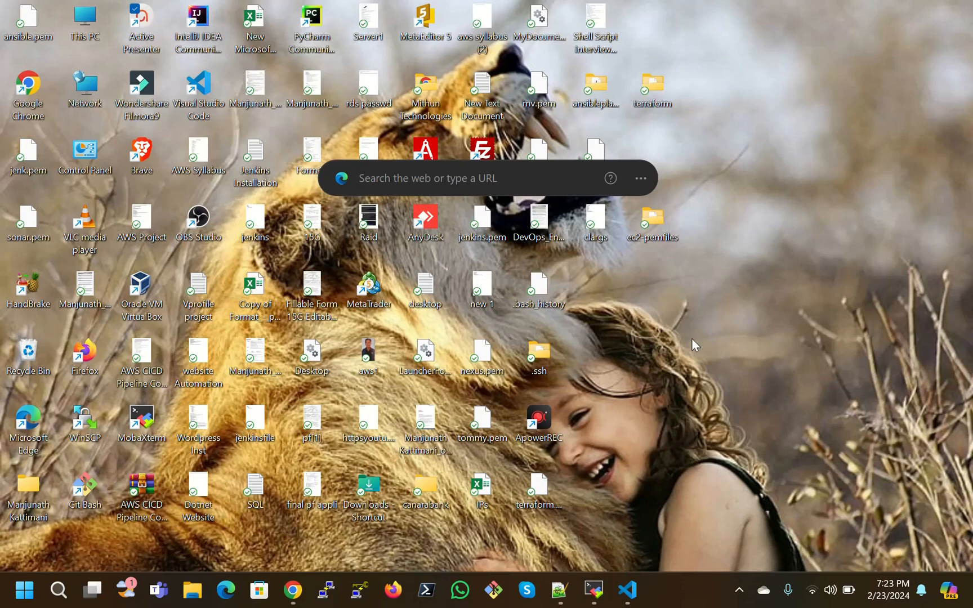
pyautogui.moveTo(693, 339)
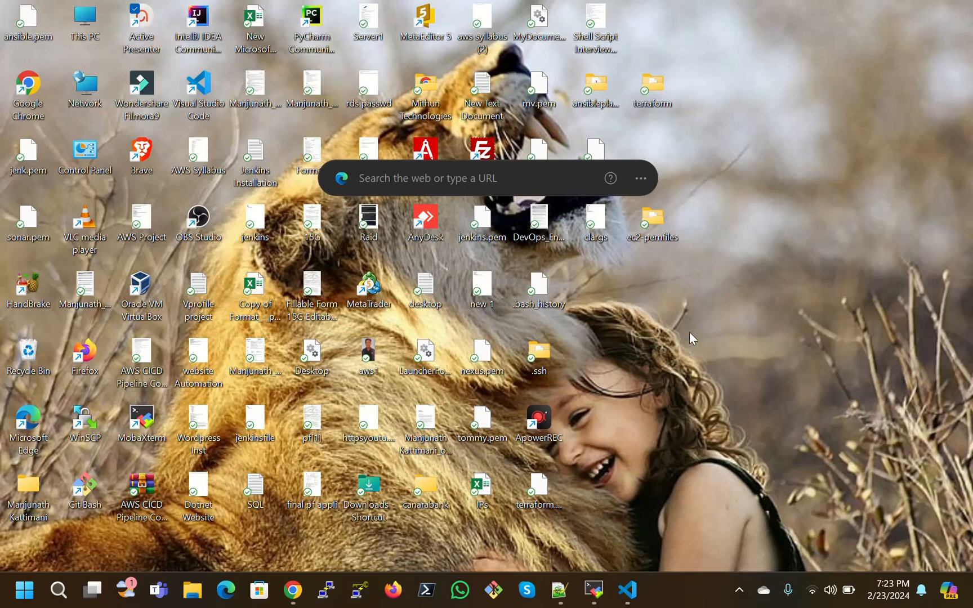
pyautogui.moveTo(661, 346)
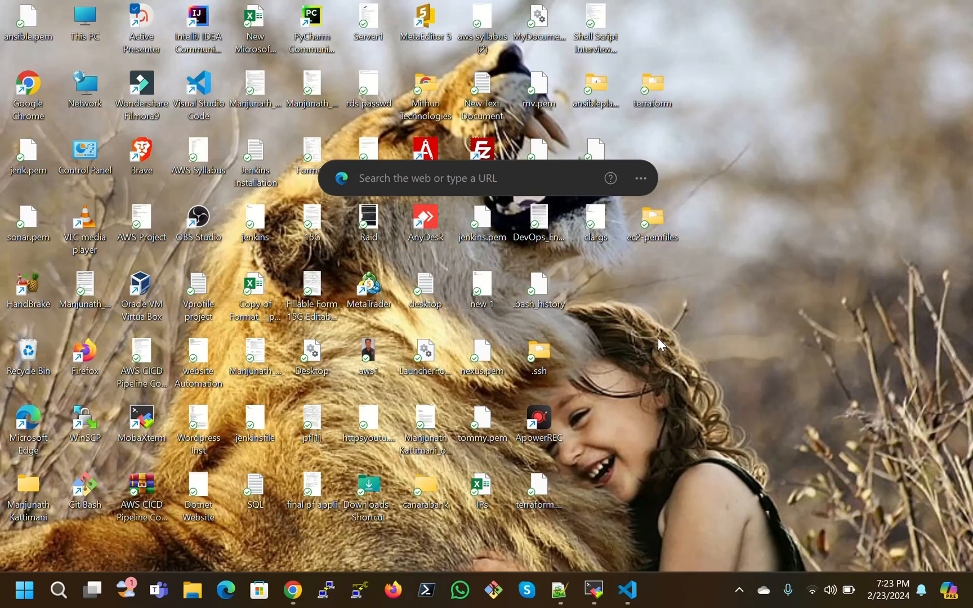
pyautogui.moveTo(488, 535)
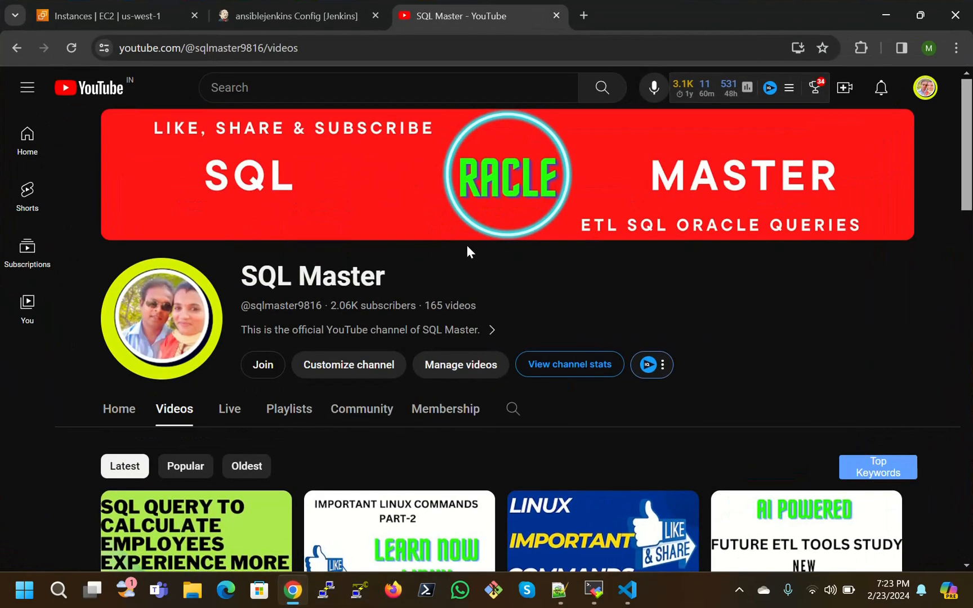
pyautogui.moveTo(559, 590)
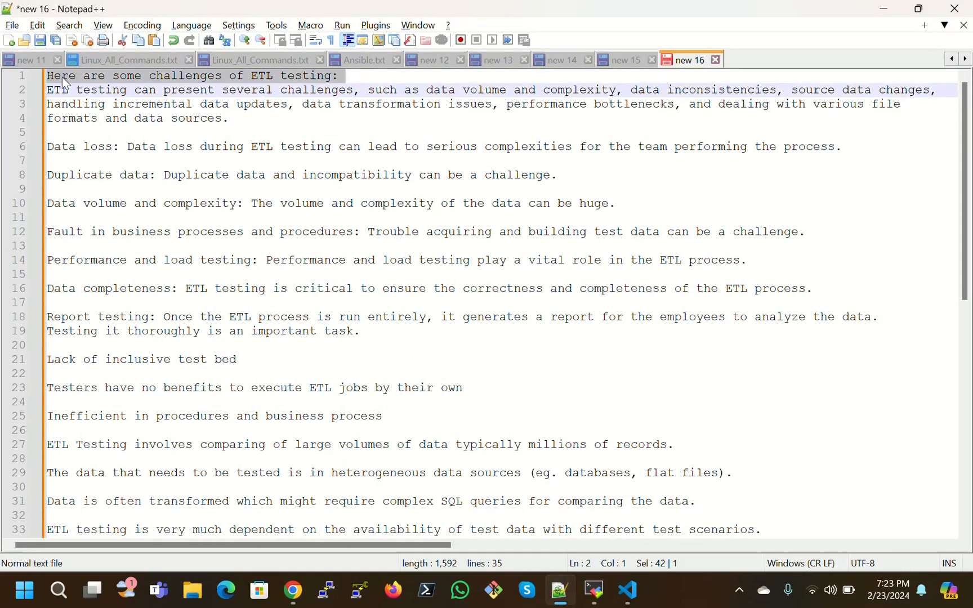
pyautogui.moveTo(316, 86)
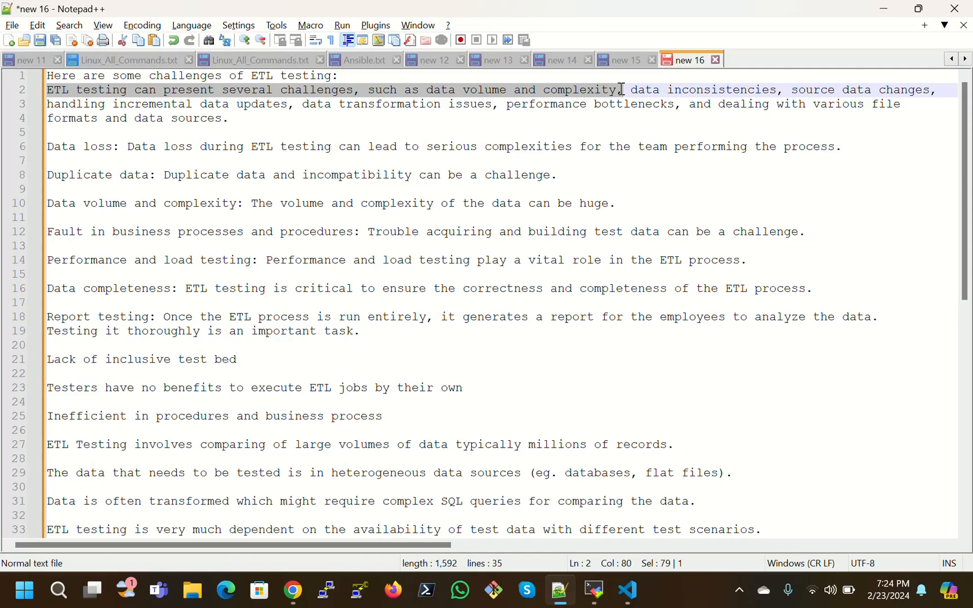
pyautogui.click(662, 89)
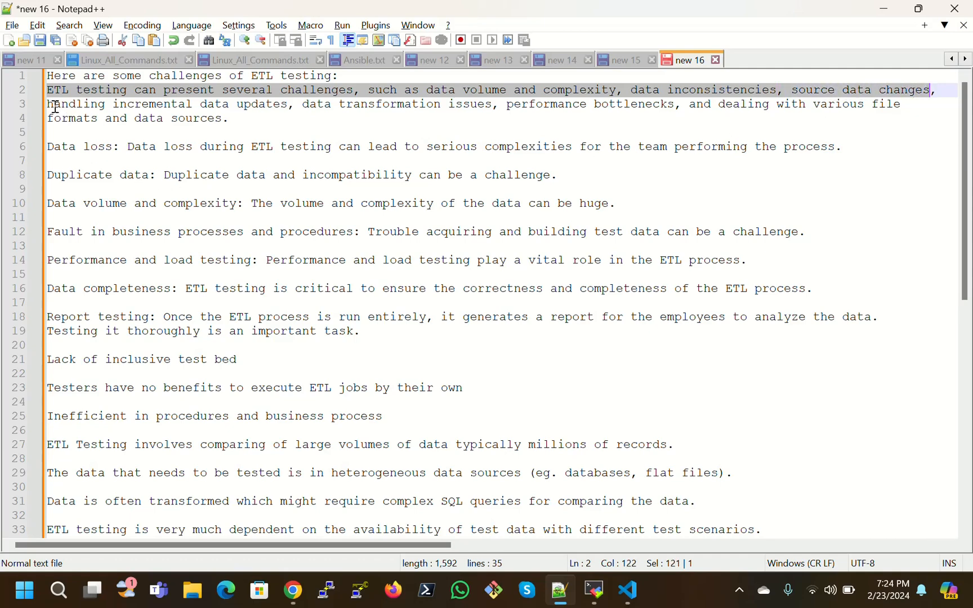
pyautogui.click(154, 103)
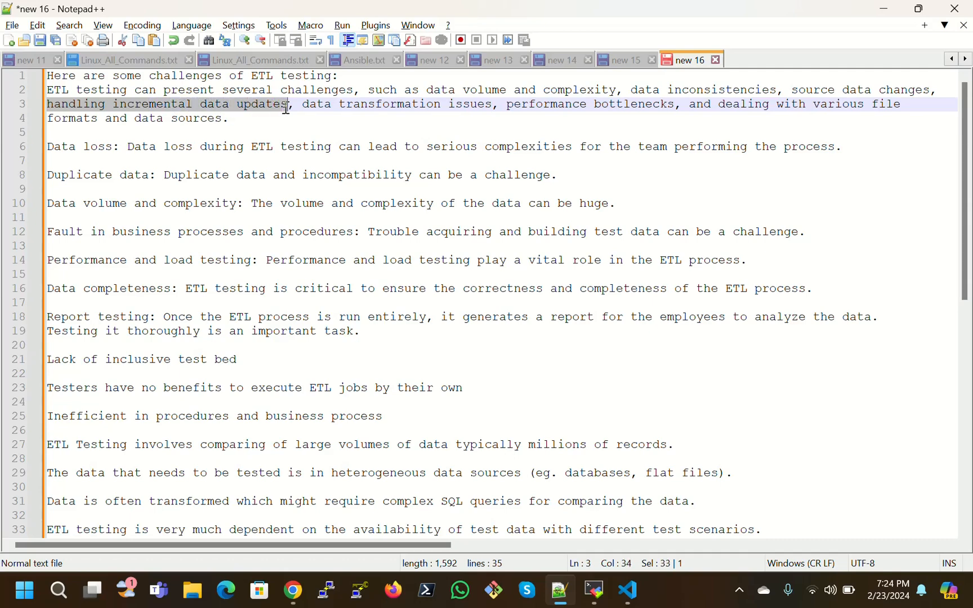
pyautogui.moveTo(260, 128)
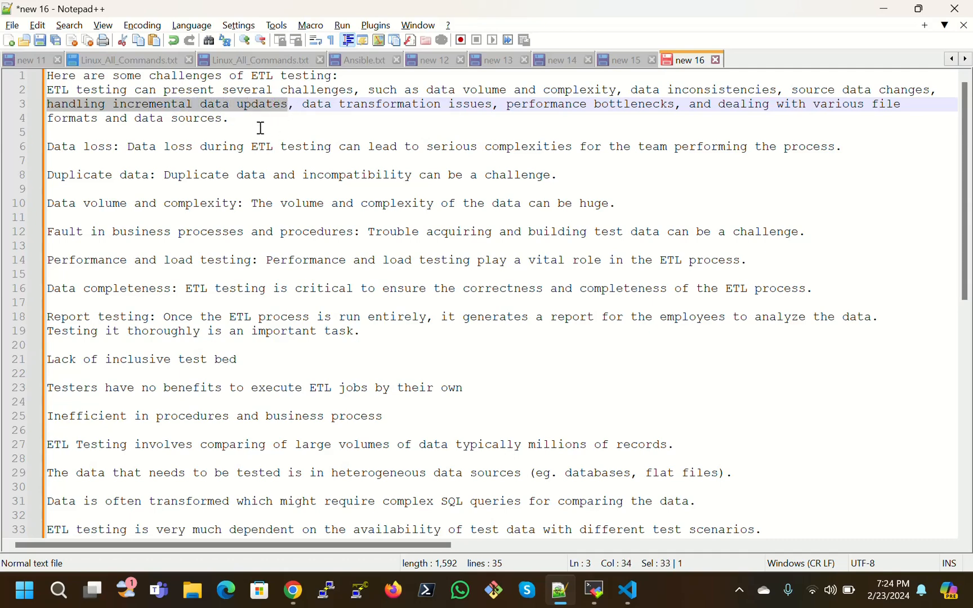
pyautogui.click(301, 103)
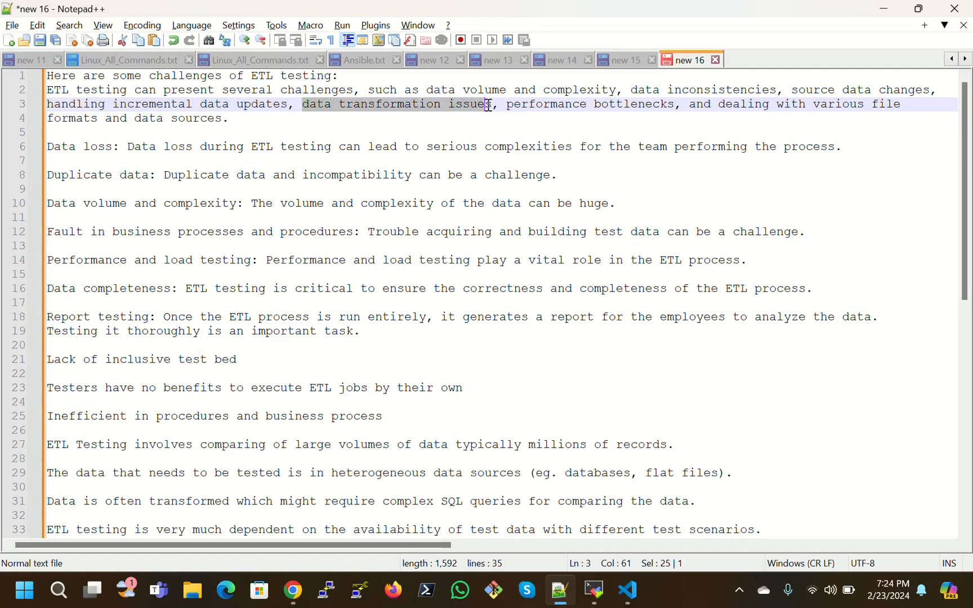
pyautogui.click(642, 105)
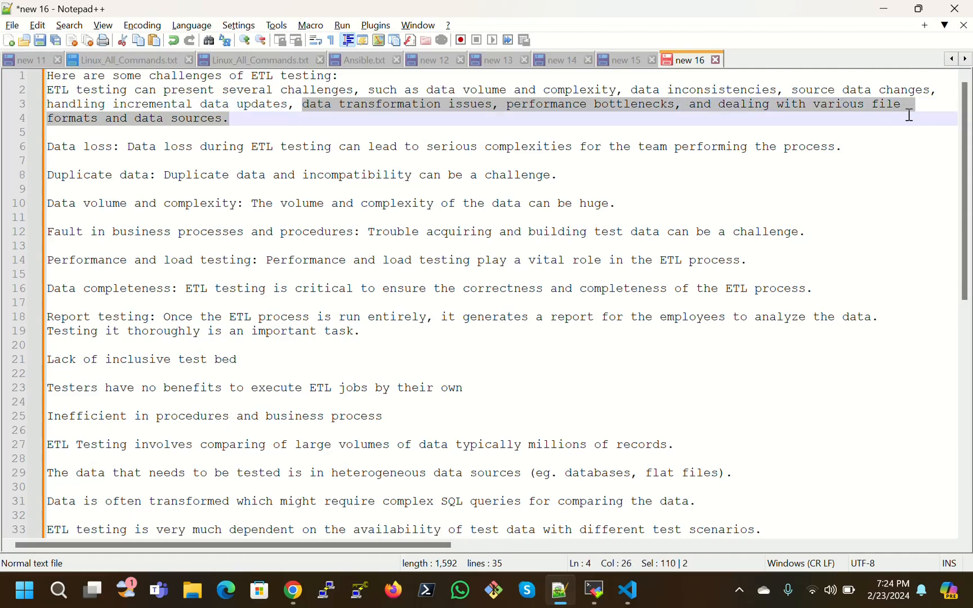
pyautogui.moveTo(136, 128)
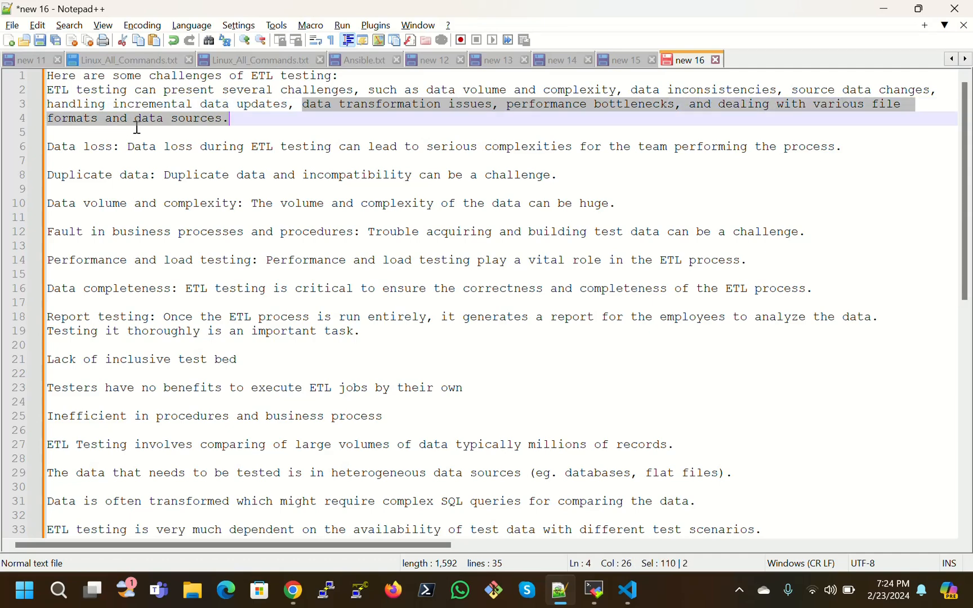
pyautogui.moveTo(215, 124)
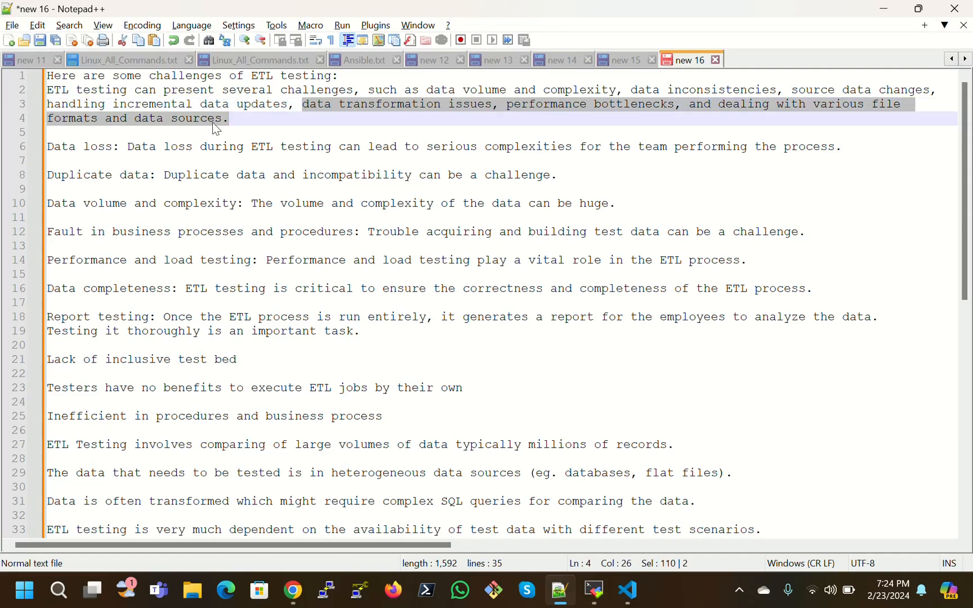
pyautogui.moveTo(440, 111)
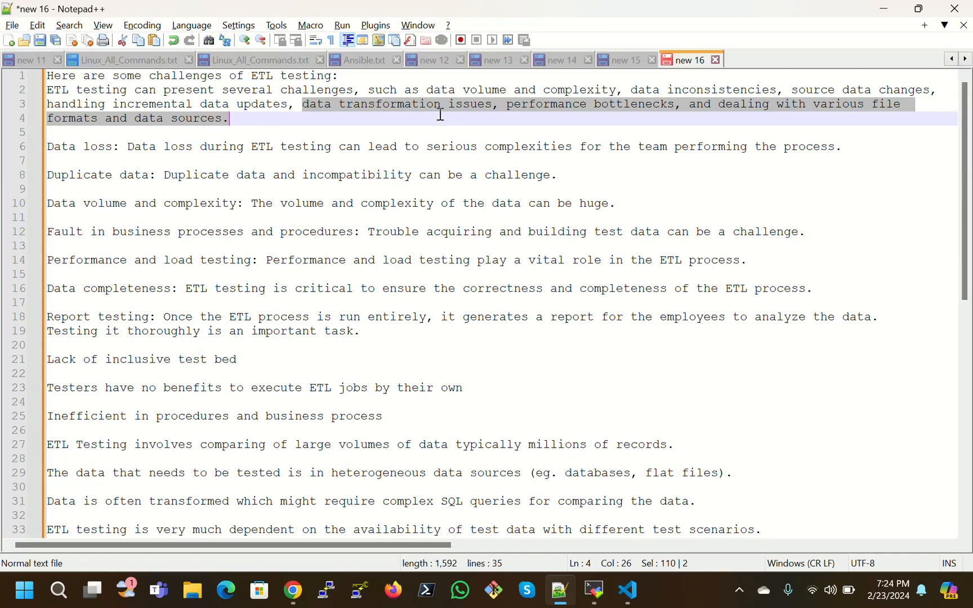
pyautogui.moveTo(22, 199)
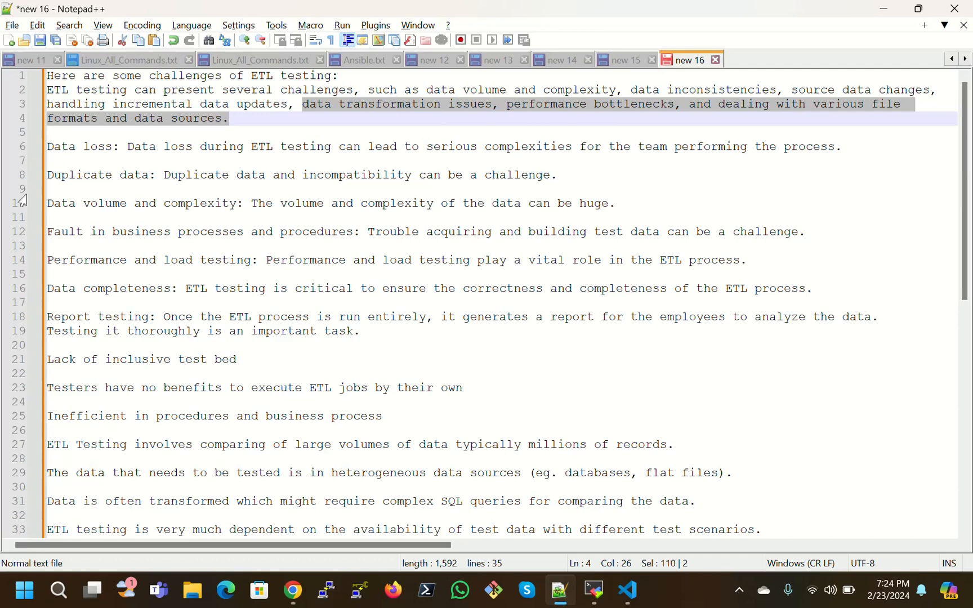
pyautogui.click(49, 146)
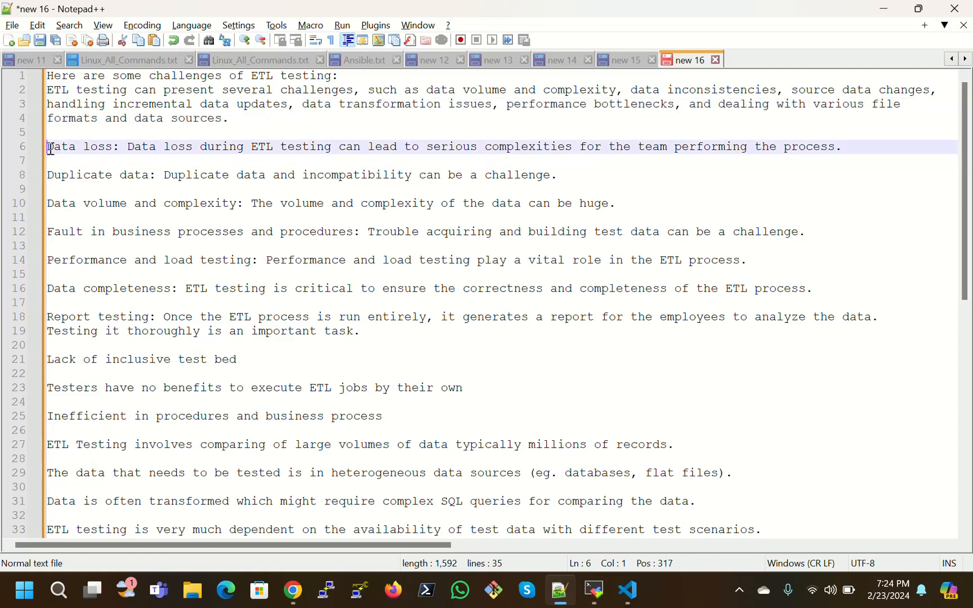
pyautogui.click(122, 146)
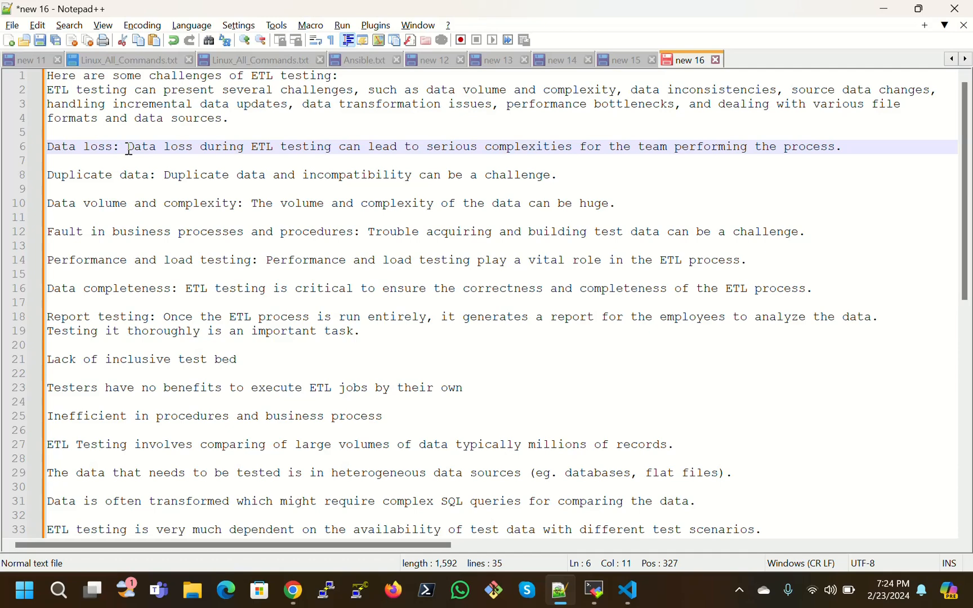
pyautogui.click(119, 147)
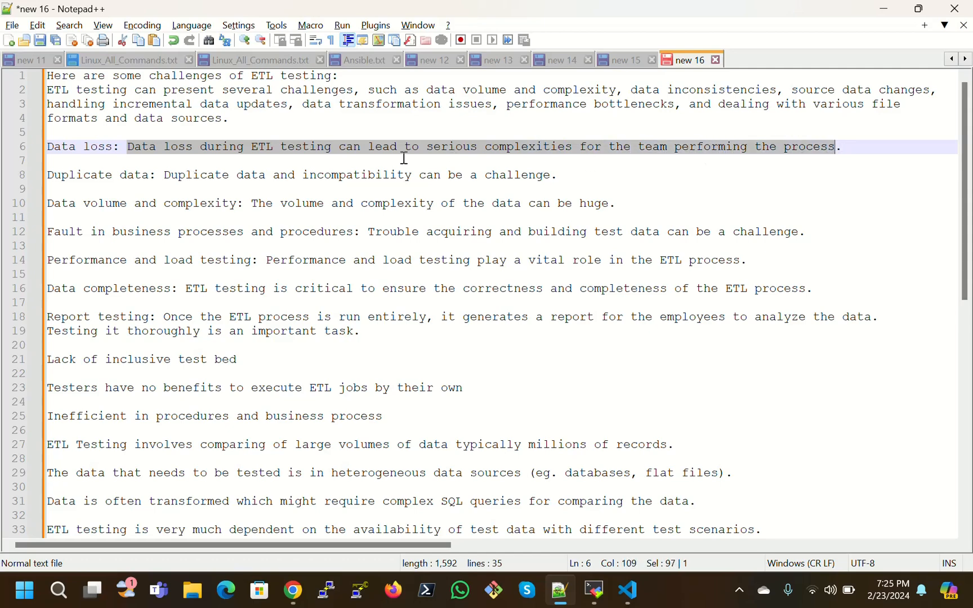
pyautogui.moveTo(343, 154)
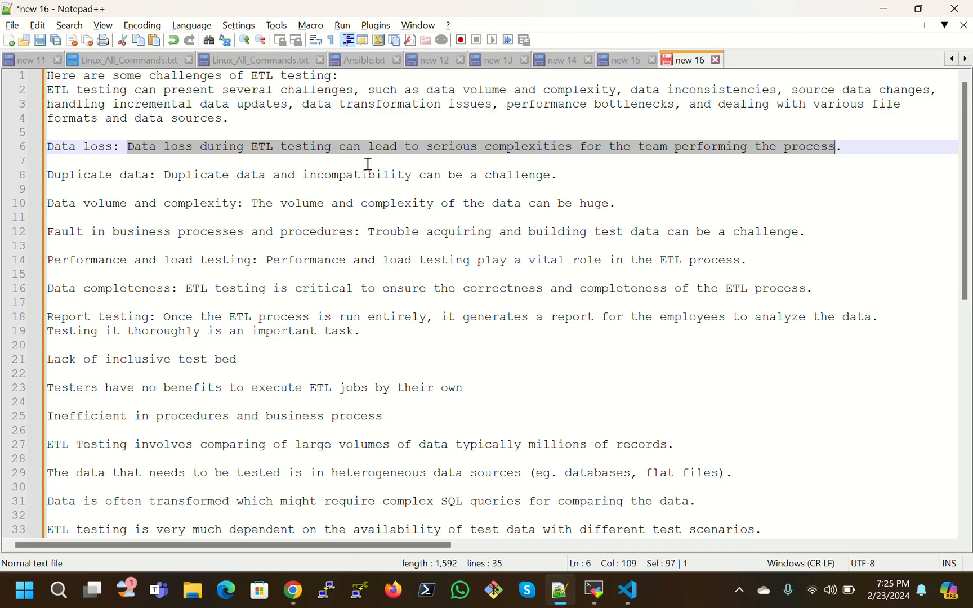
pyautogui.moveTo(75, 197)
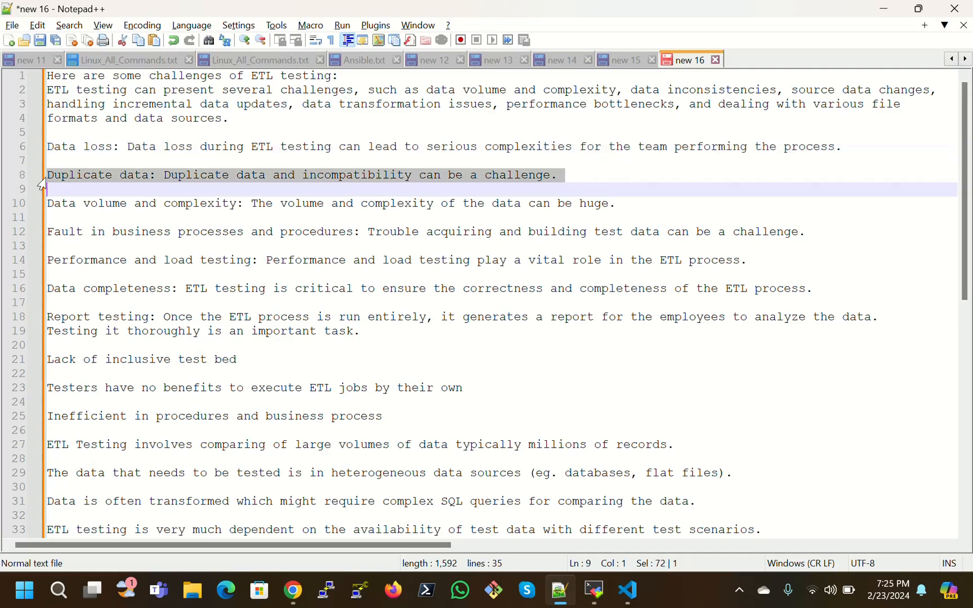
pyautogui.moveTo(168, 180)
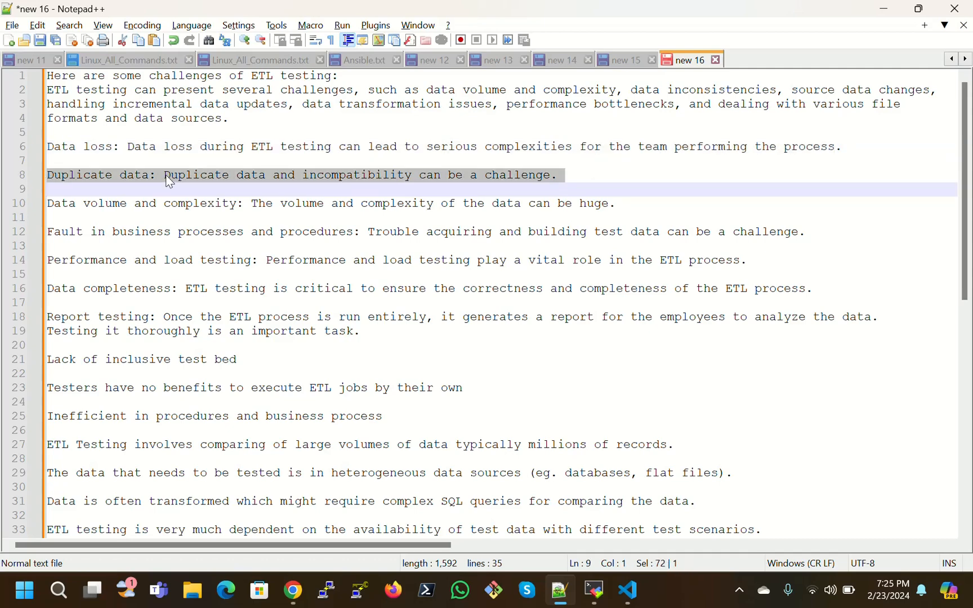
pyautogui.click(209, 174)
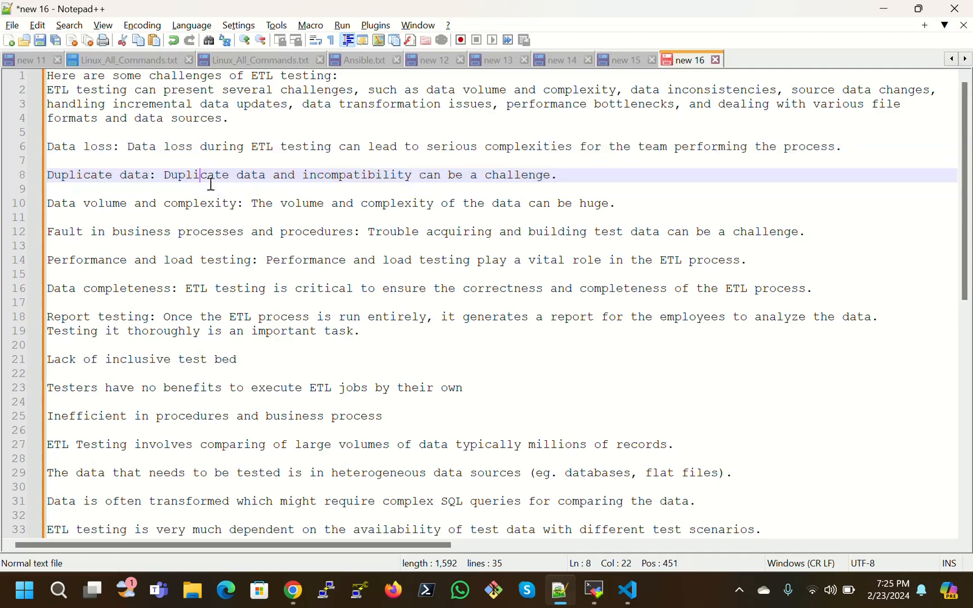
pyautogui.moveTo(257, 202)
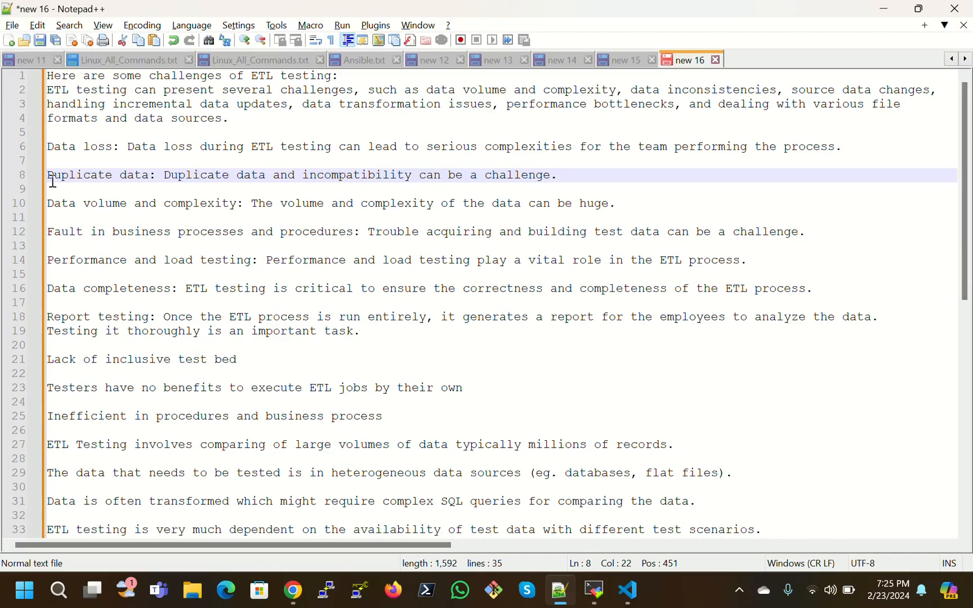
pyautogui.click(562, 174)
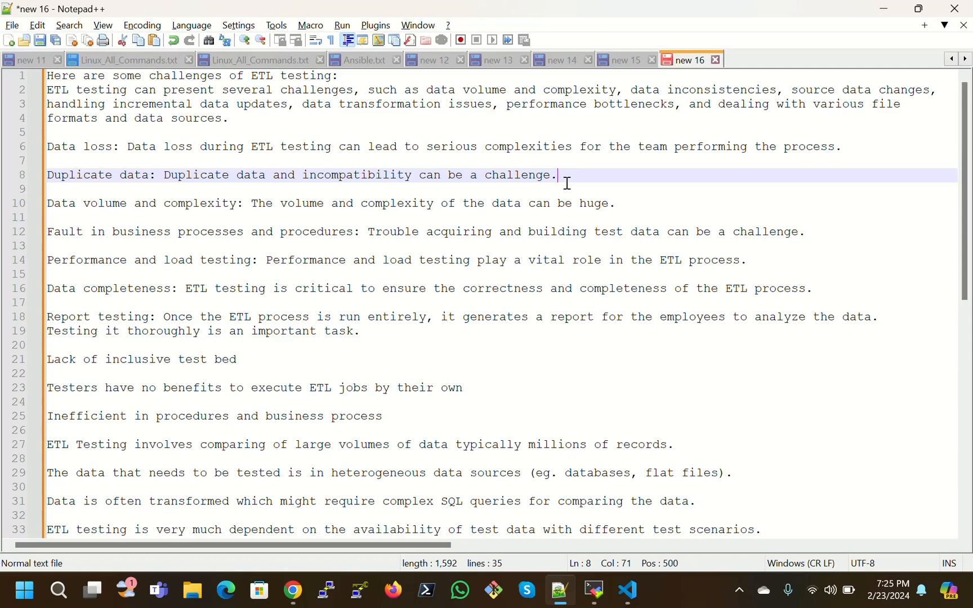
pyautogui.moveTo(563, 183)
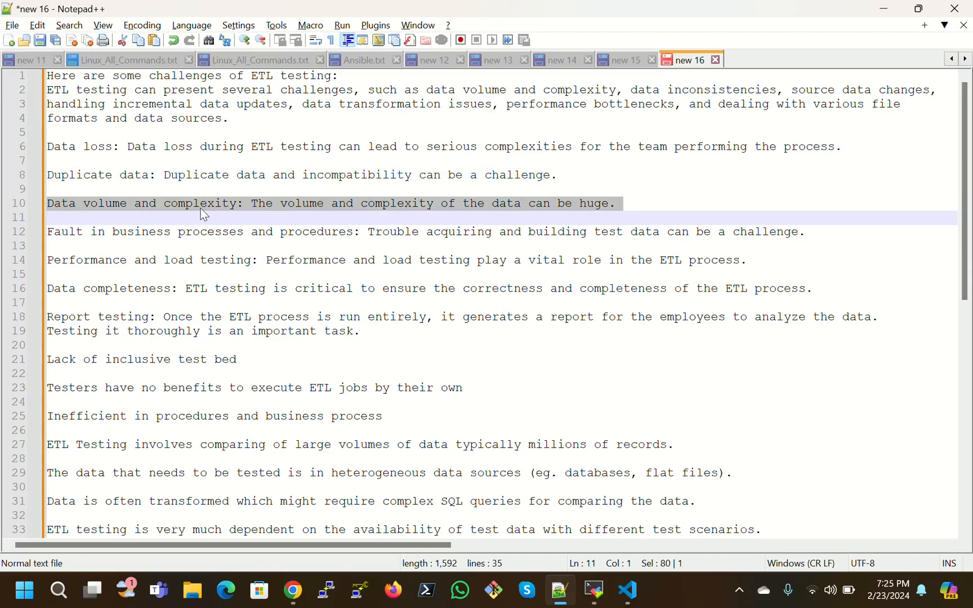
pyautogui.moveTo(414, 214)
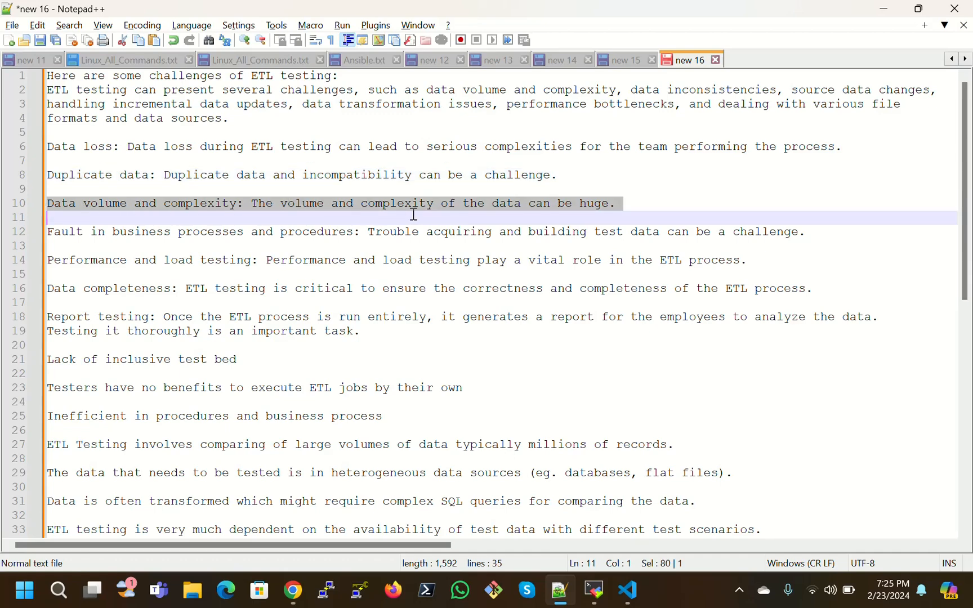
pyautogui.moveTo(620, 210)
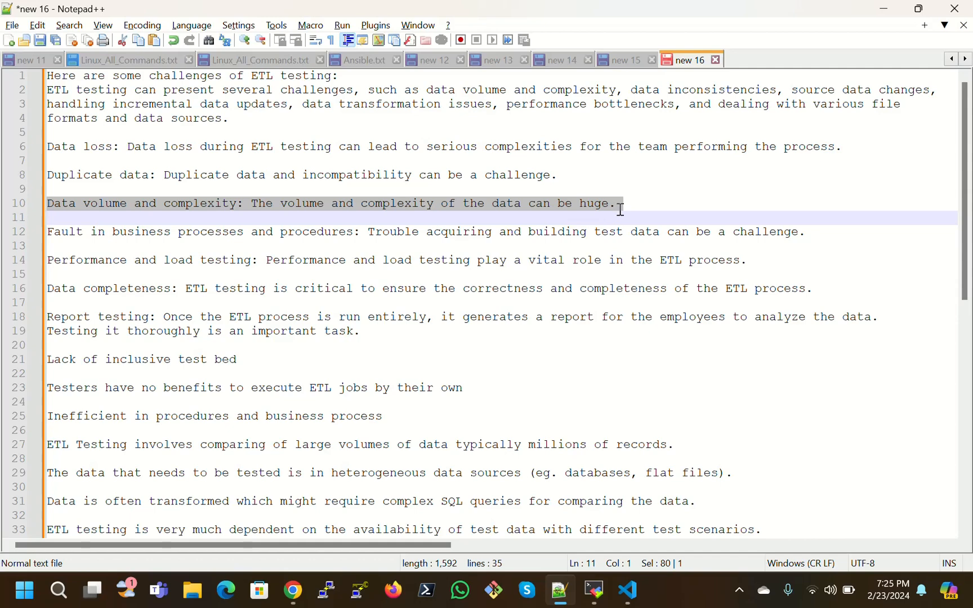
pyautogui.moveTo(622, 211)
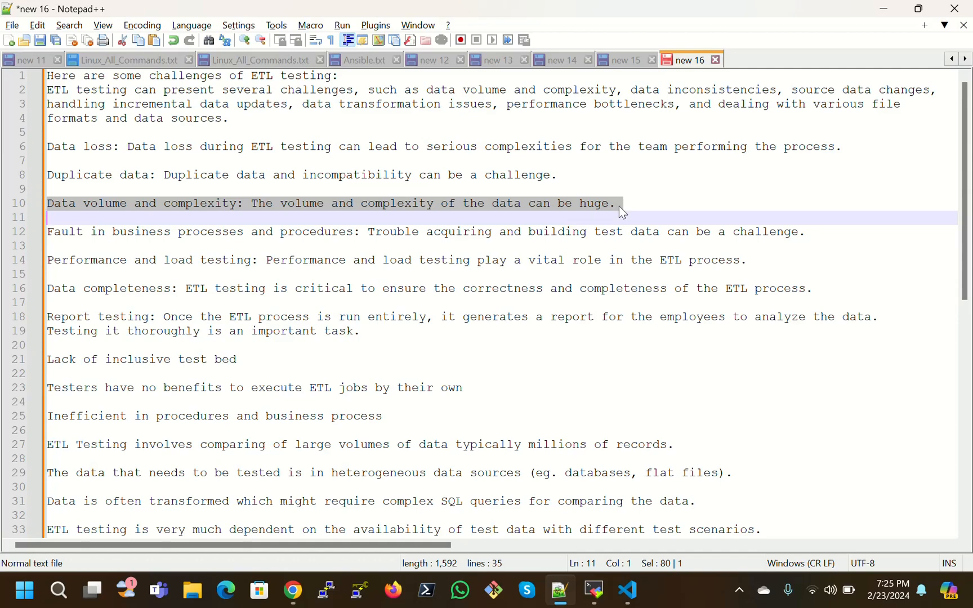
pyautogui.moveTo(375, 224)
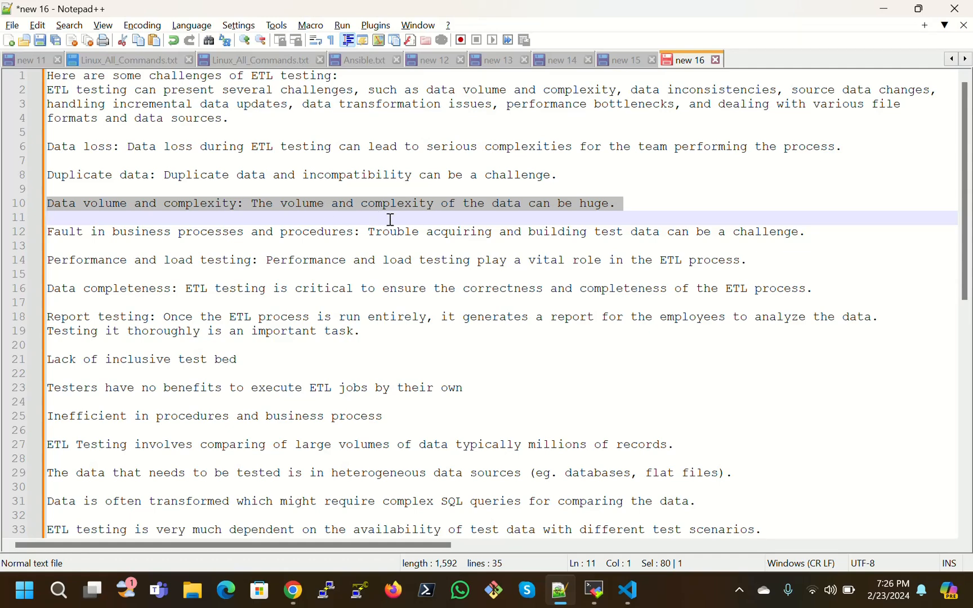
pyautogui.moveTo(507, 213)
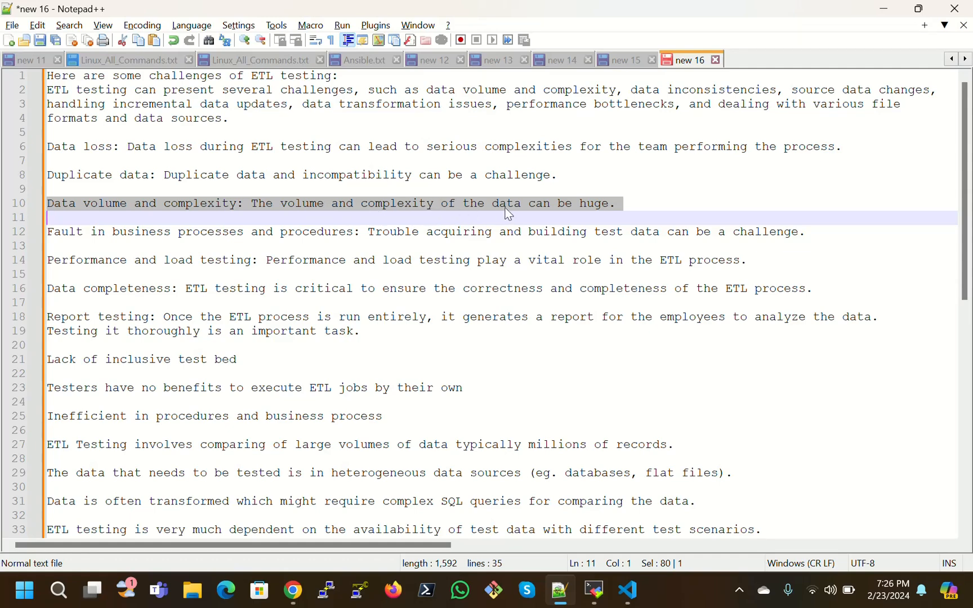
pyautogui.moveTo(89, 248)
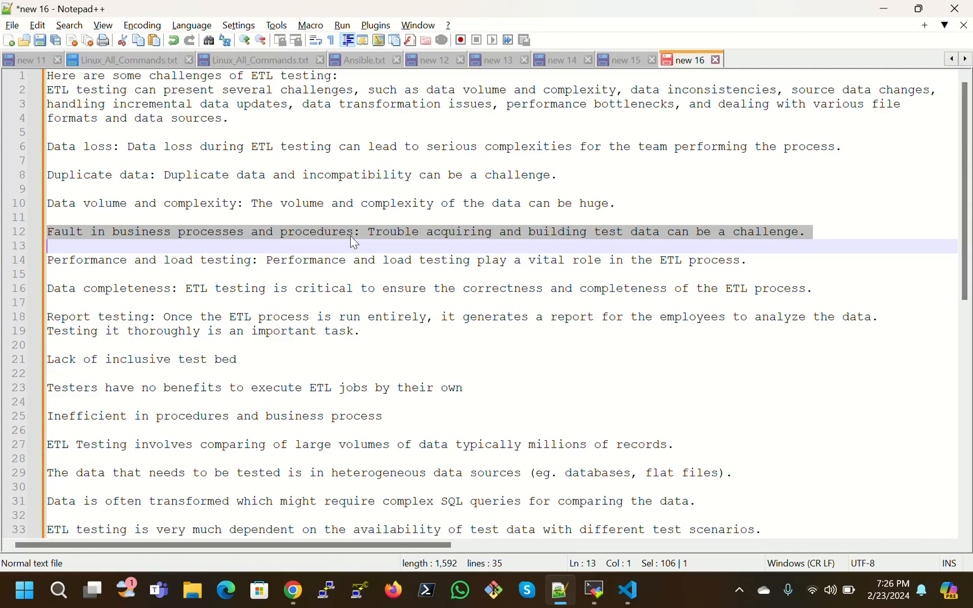
pyautogui.moveTo(600, 241)
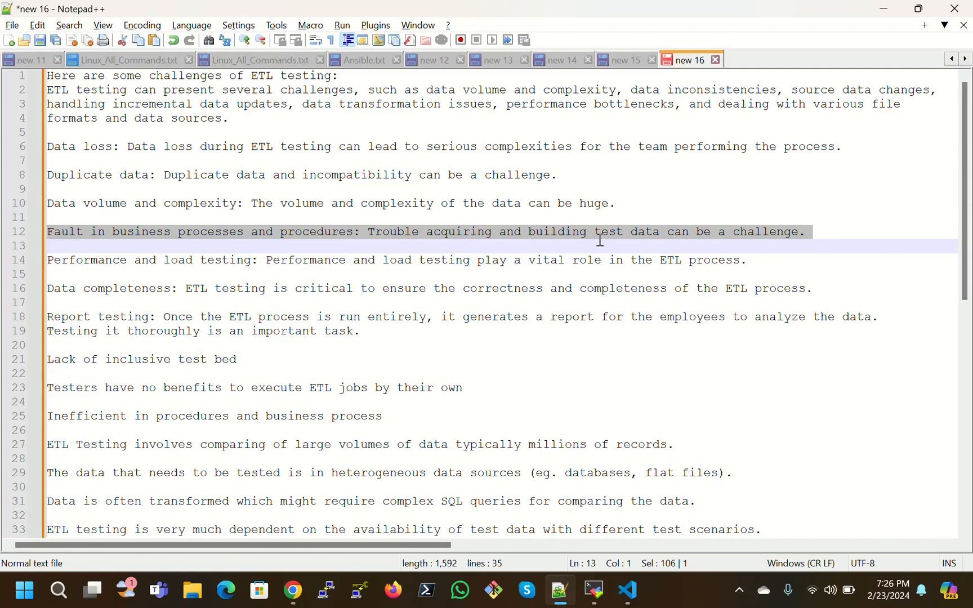
pyautogui.moveTo(829, 241)
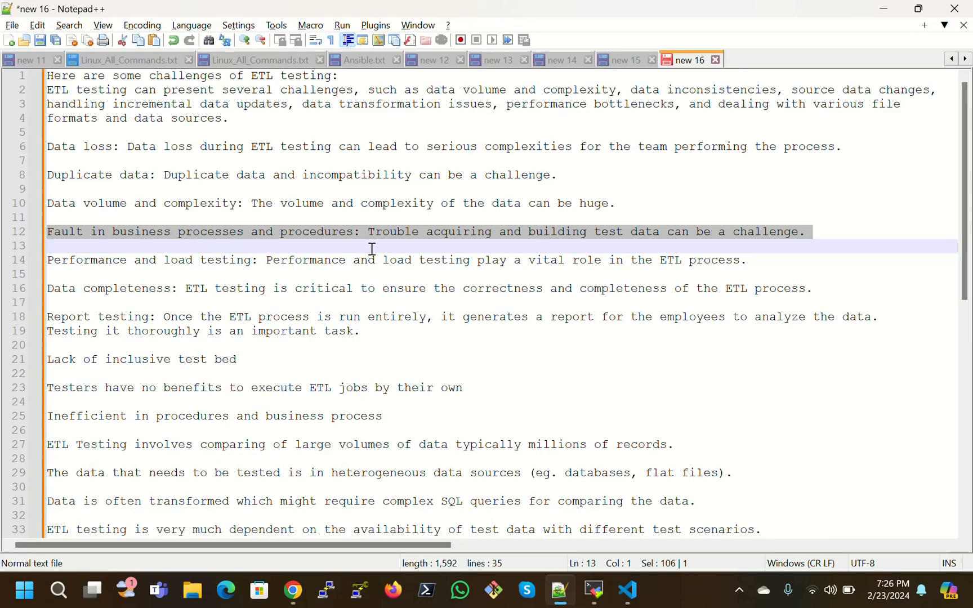
pyautogui.moveTo(362, 264)
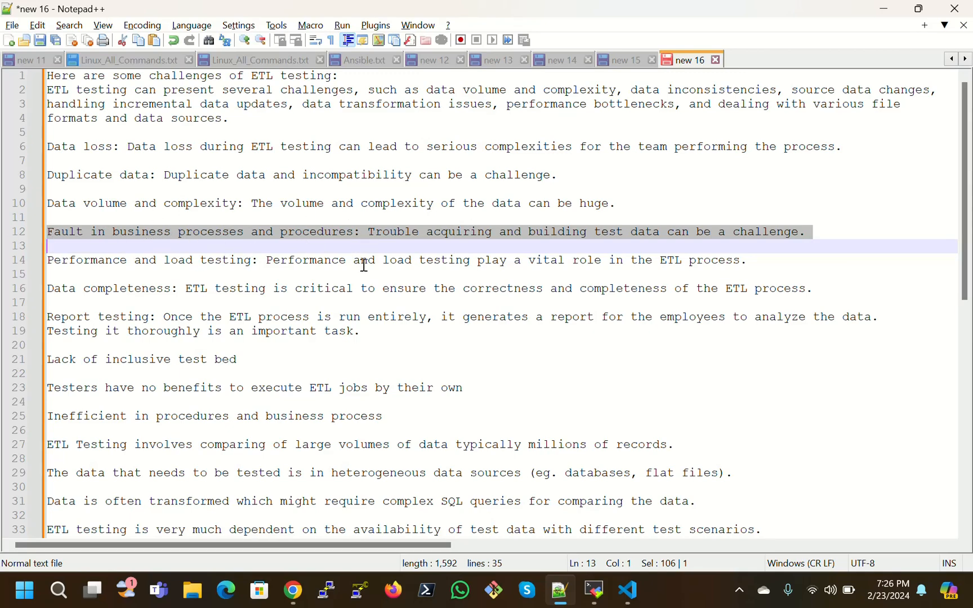
pyautogui.moveTo(365, 272)
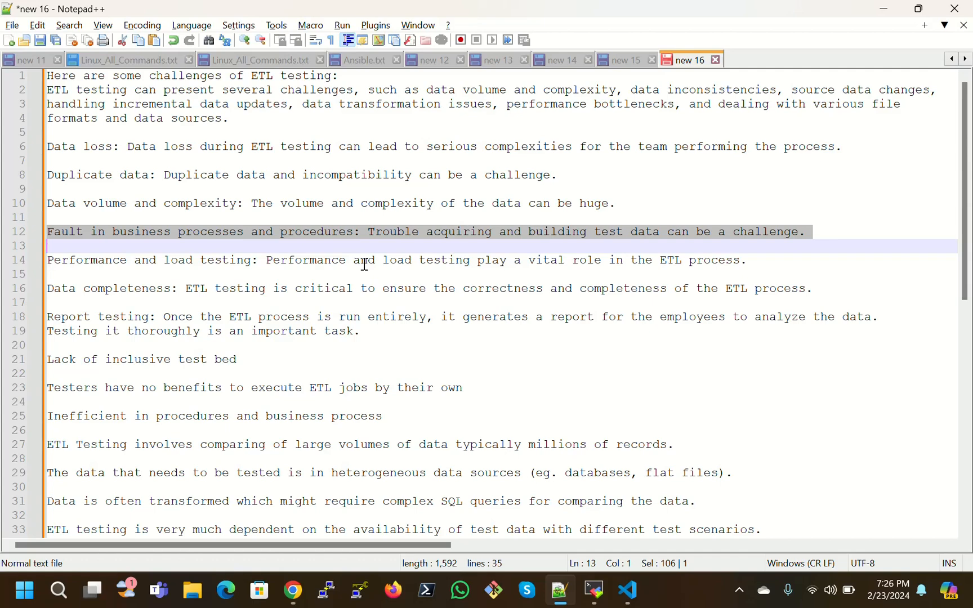
pyautogui.moveTo(58, 276)
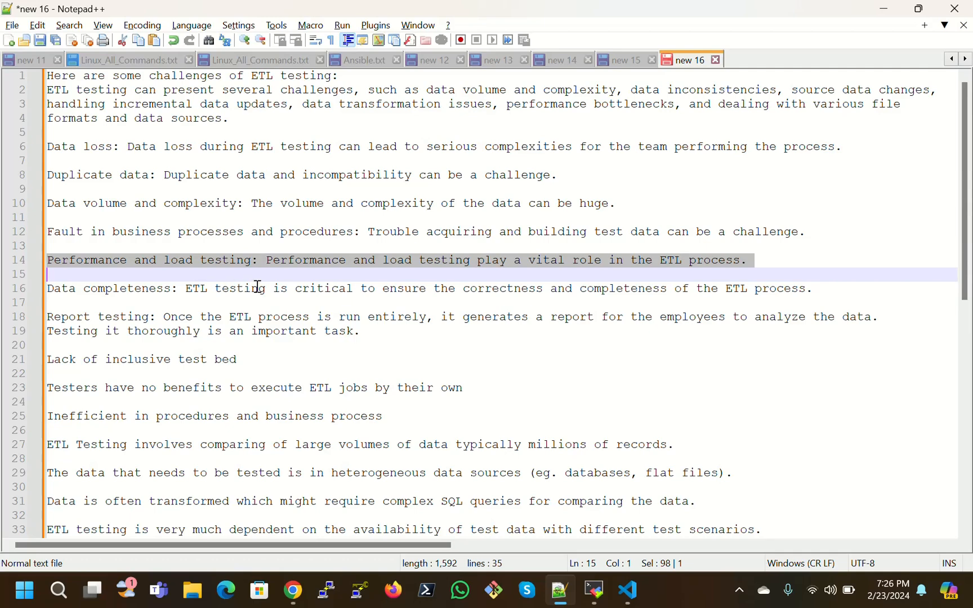
pyautogui.moveTo(506, 270)
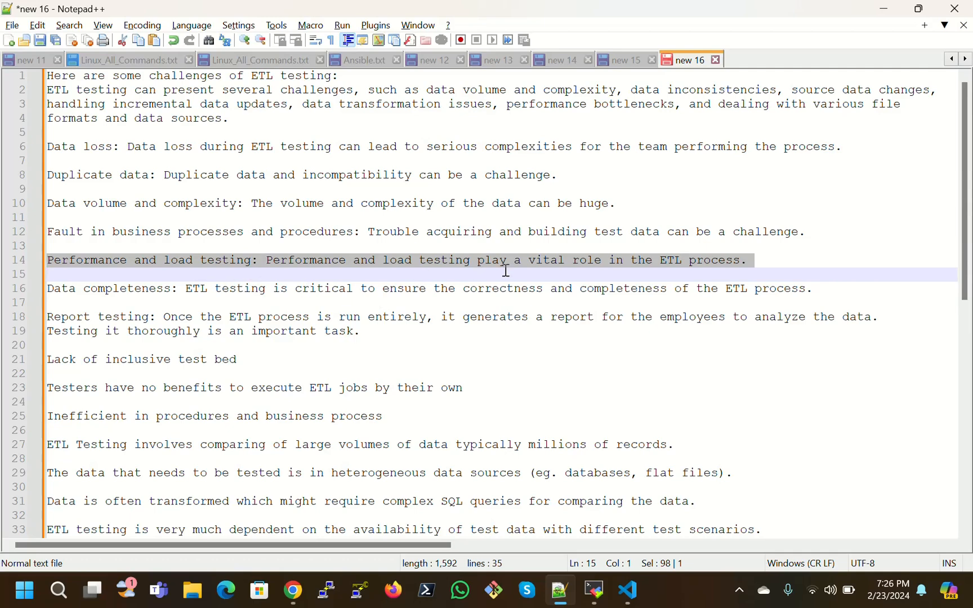
pyautogui.moveTo(750, 270)
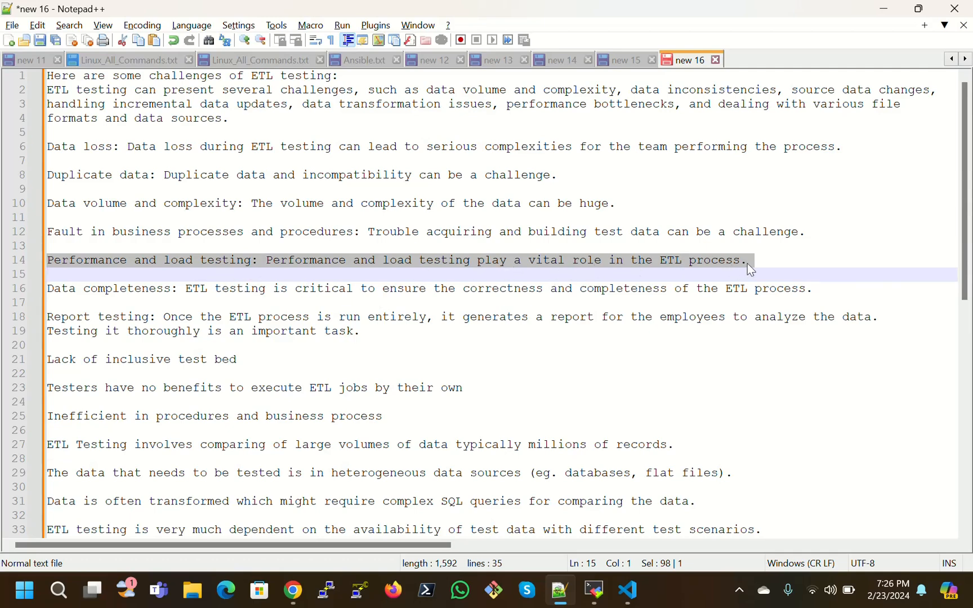
pyautogui.click(287, 260)
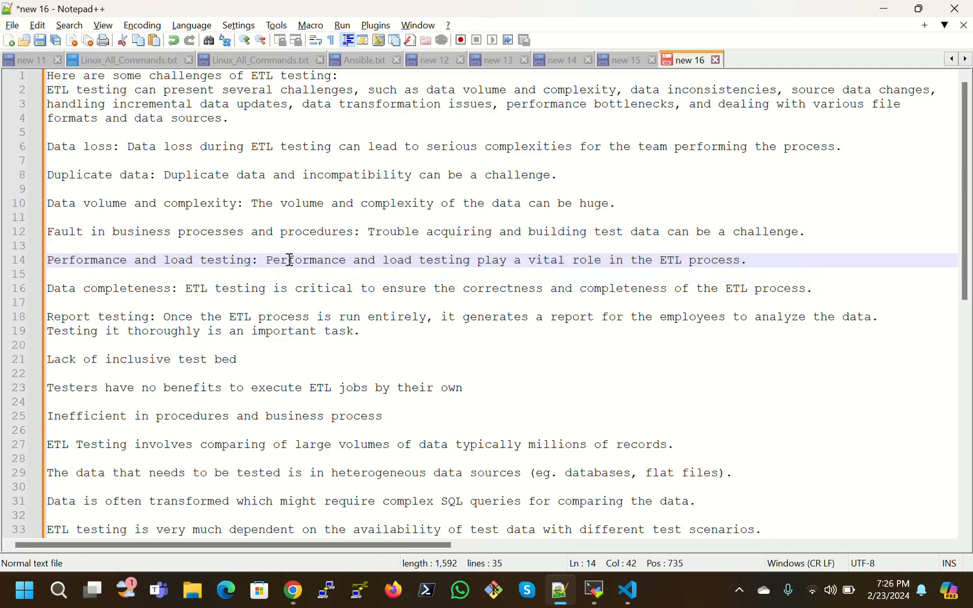
pyautogui.doubleClick(304, 260)
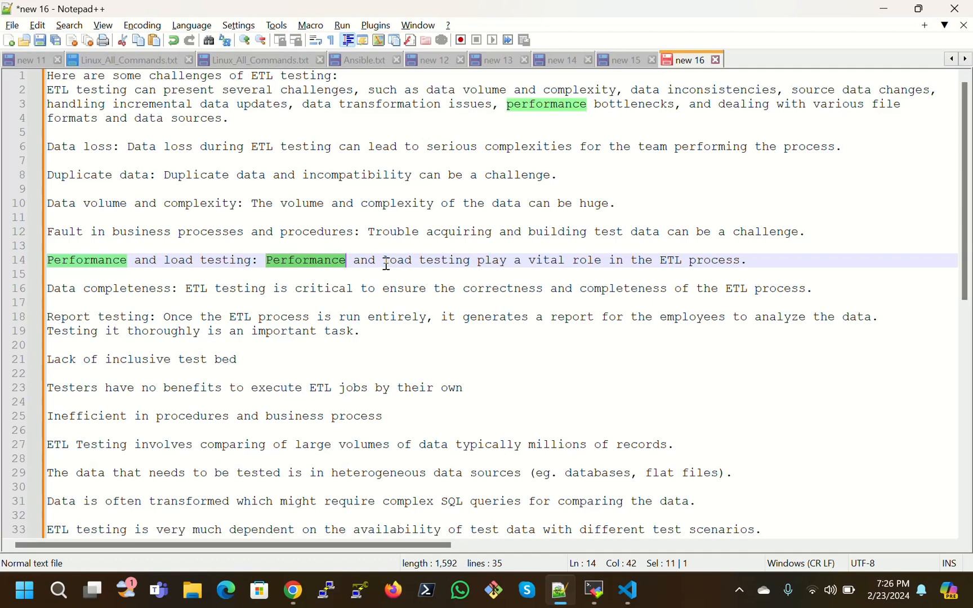
pyautogui.doubleClick(441, 260)
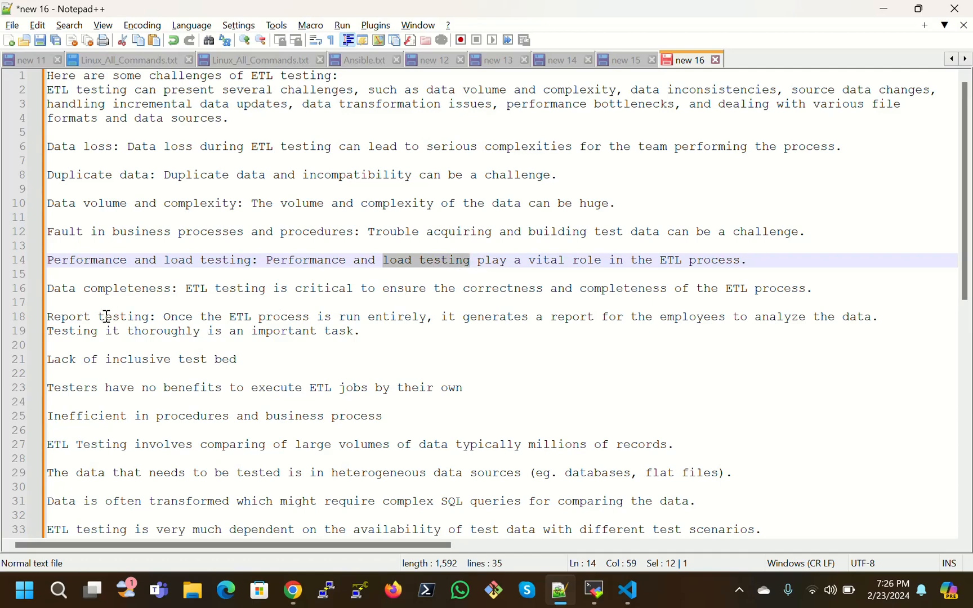
pyautogui.moveTo(215, 298)
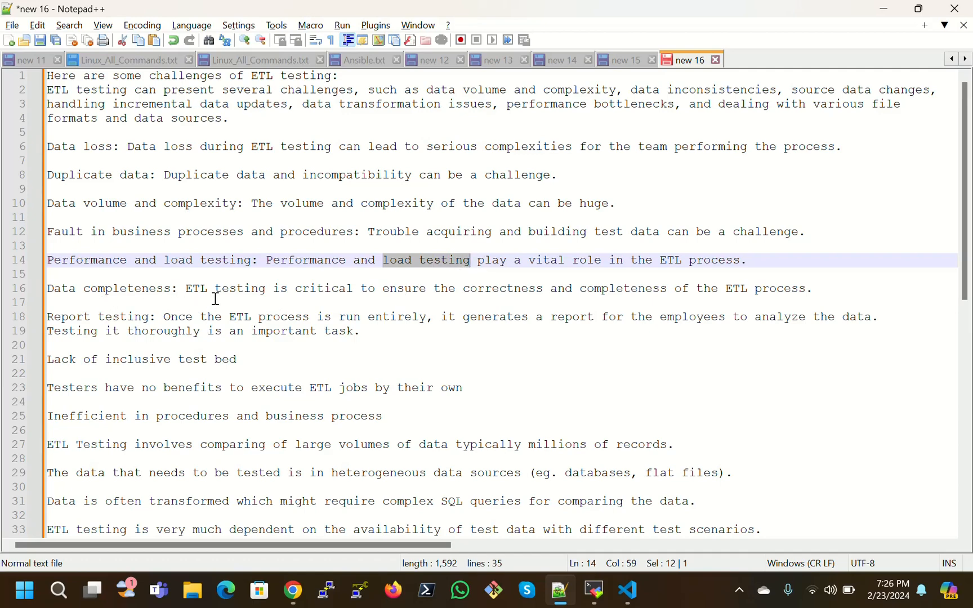
pyautogui.moveTo(386, 300)
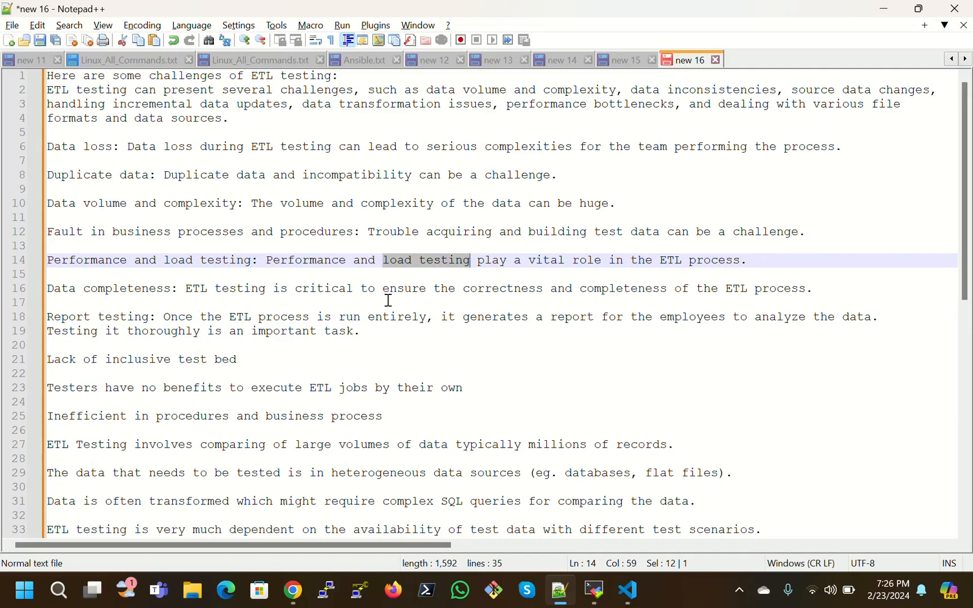
pyautogui.moveTo(590, 301)
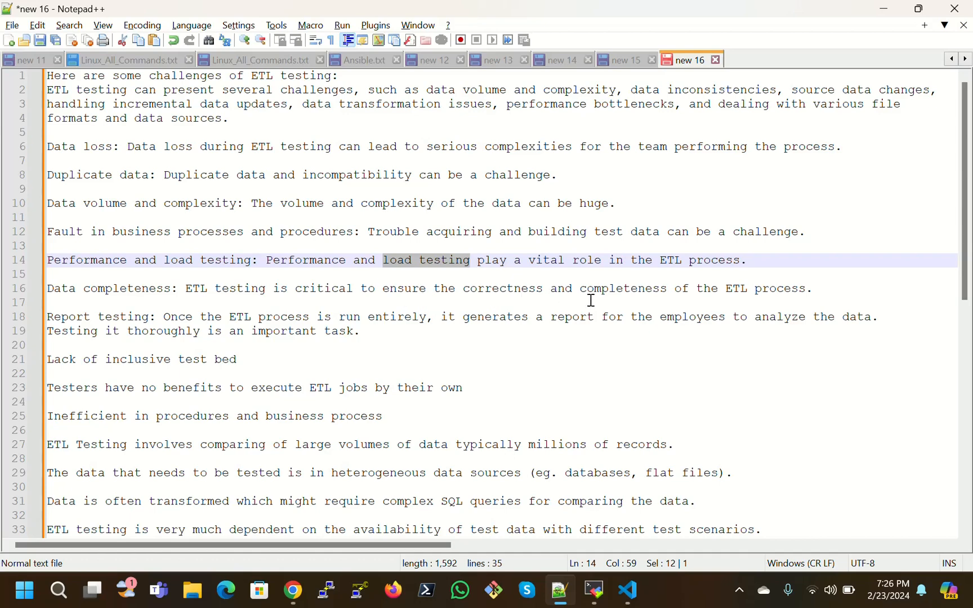
pyautogui.moveTo(816, 294)
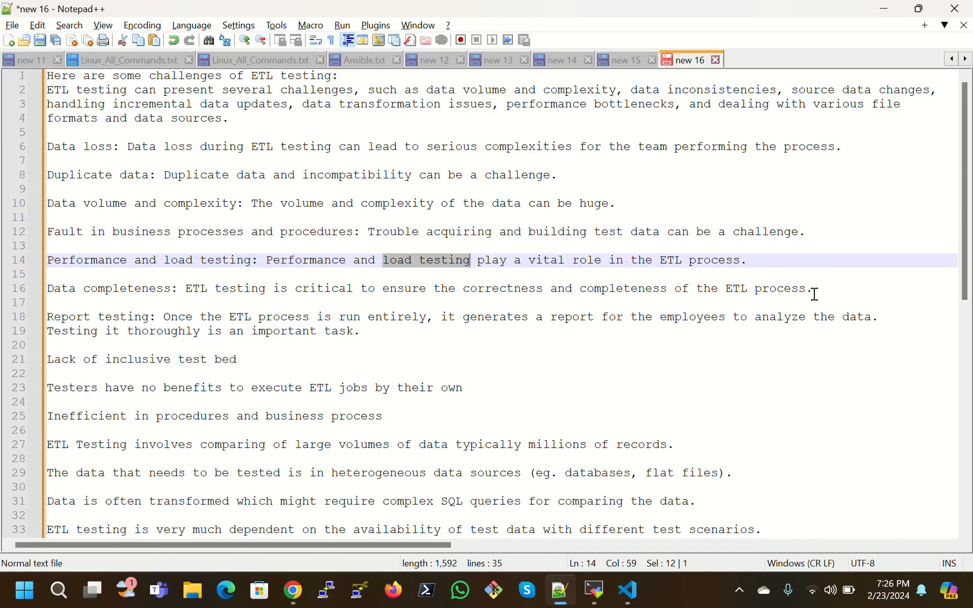
pyautogui.moveTo(186, 334)
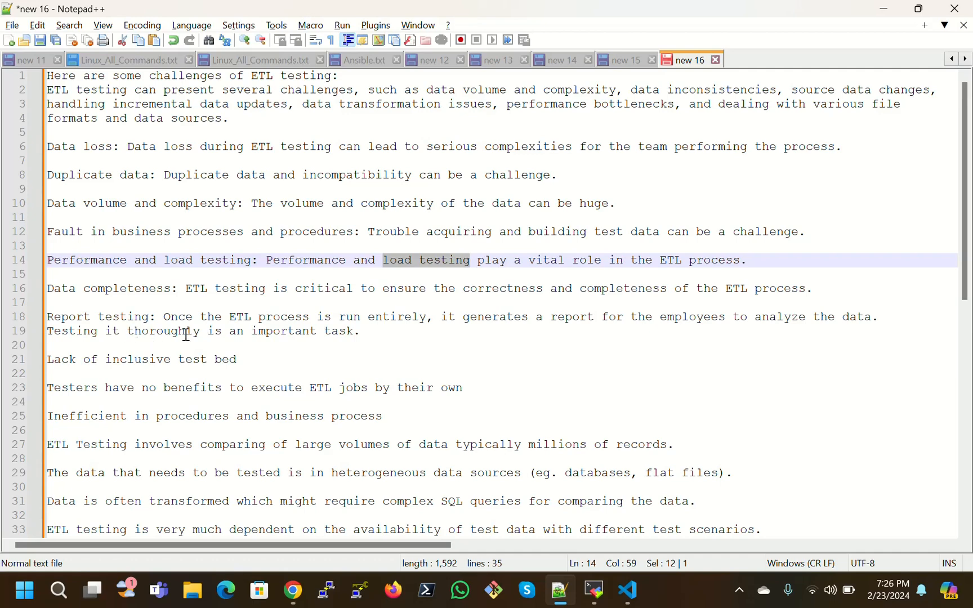
pyautogui.moveTo(304, 323)
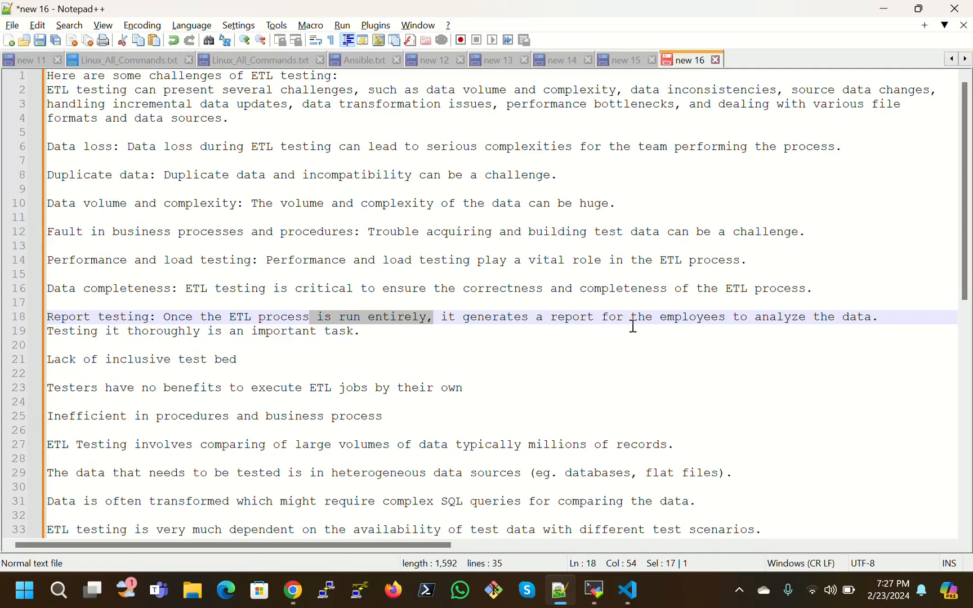
pyautogui.moveTo(751, 330)
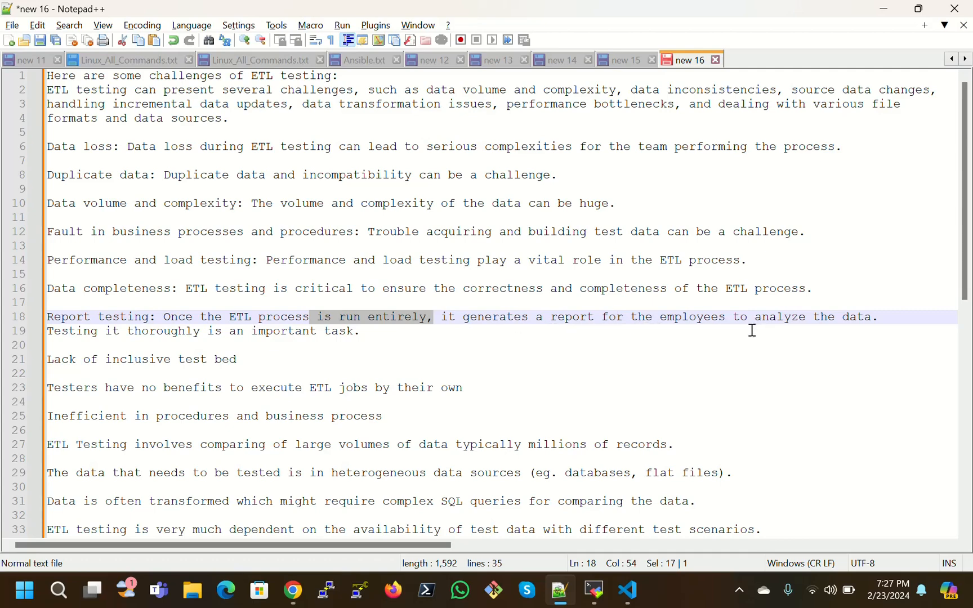
pyautogui.click(877, 316)
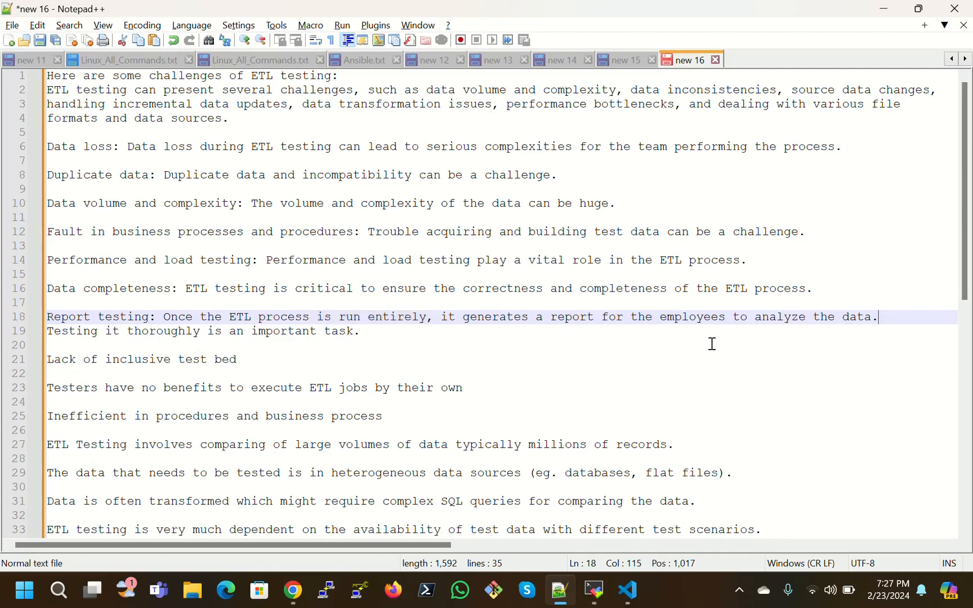
pyautogui.moveTo(235, 331)
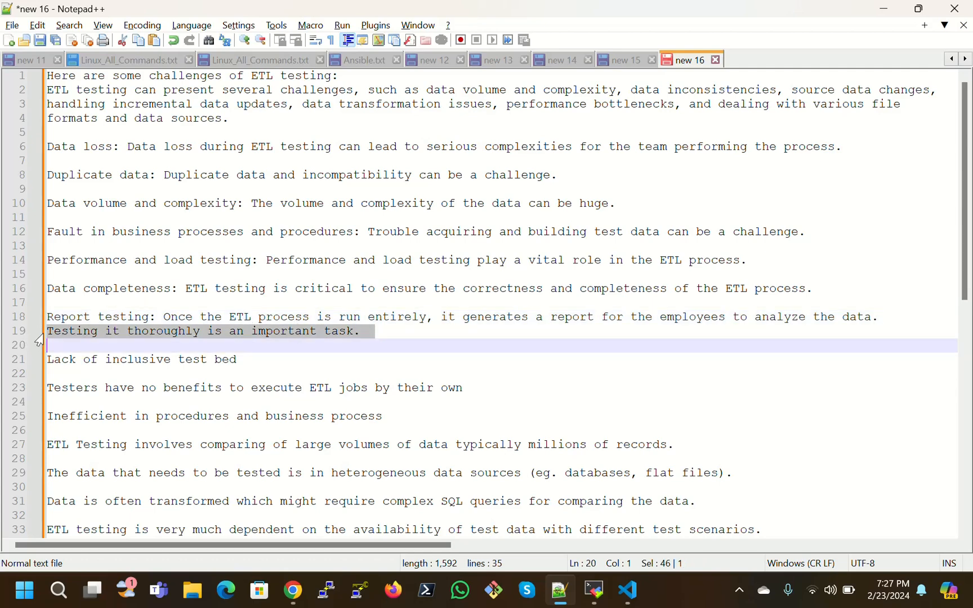
pyautogui.moveTo(353, 337)
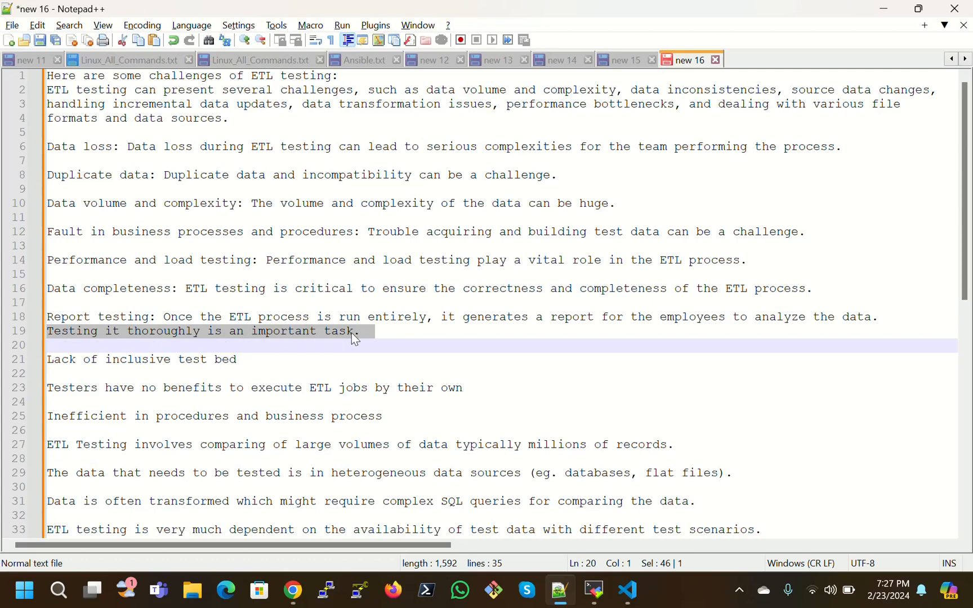
pyautogui.click(178, 331)
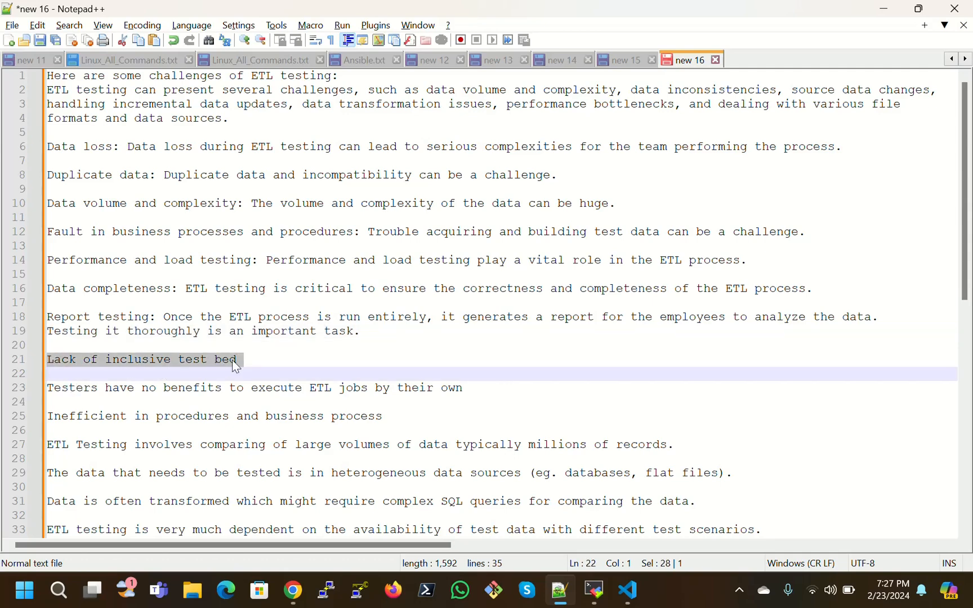
# Step: Move the reading highlight through the lines on inefficient business processes and millions of records
pyautogui.scroll(-3)
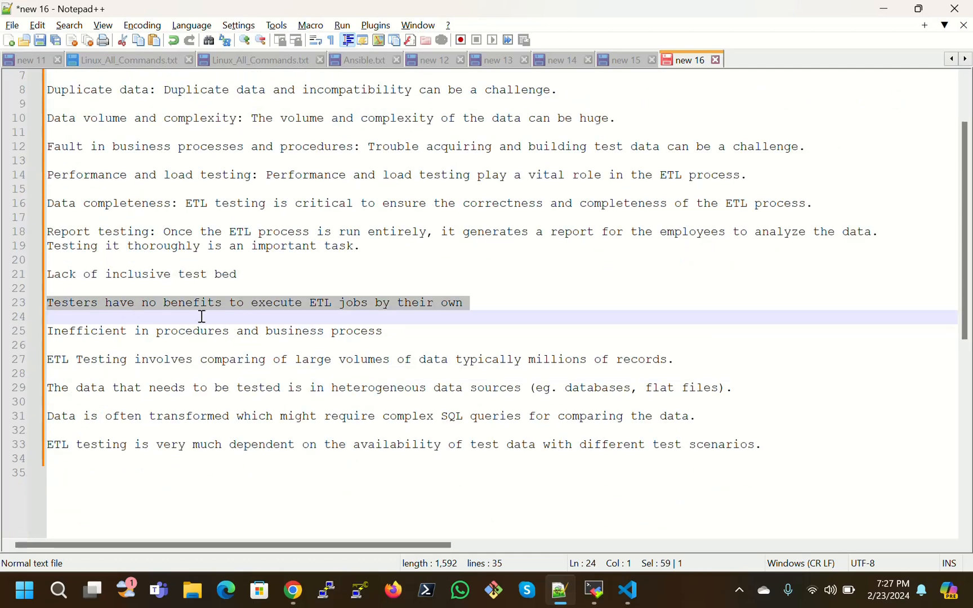
pyautogui.moveTo(428, 318)
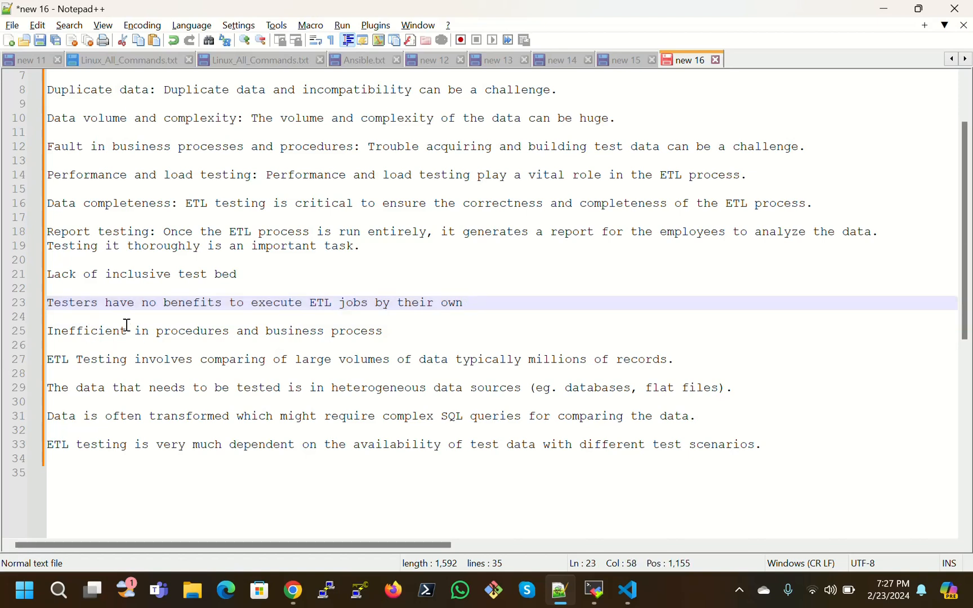
pyautogui.moveTo(41, 358)
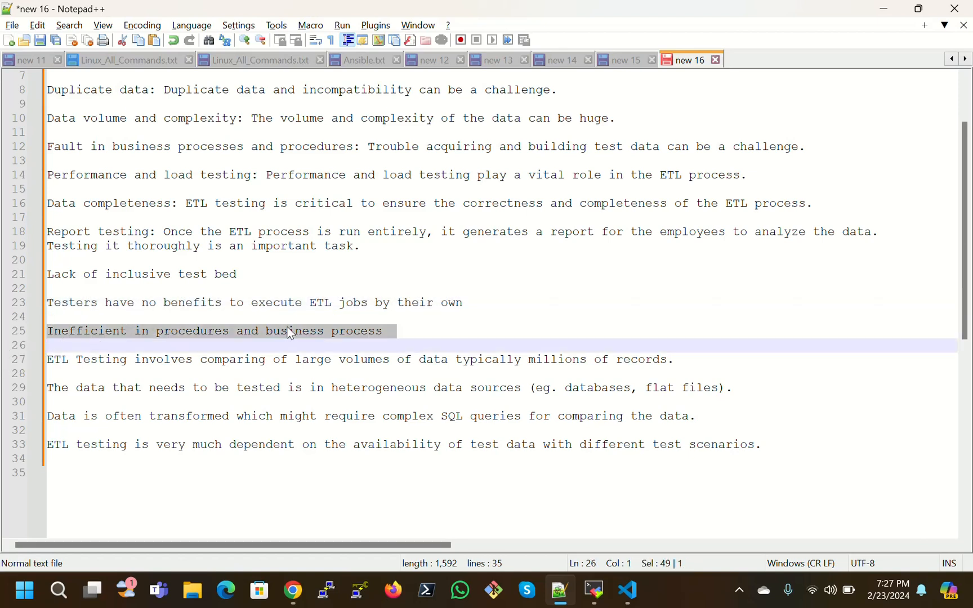
pyautogui.click(387, 331)
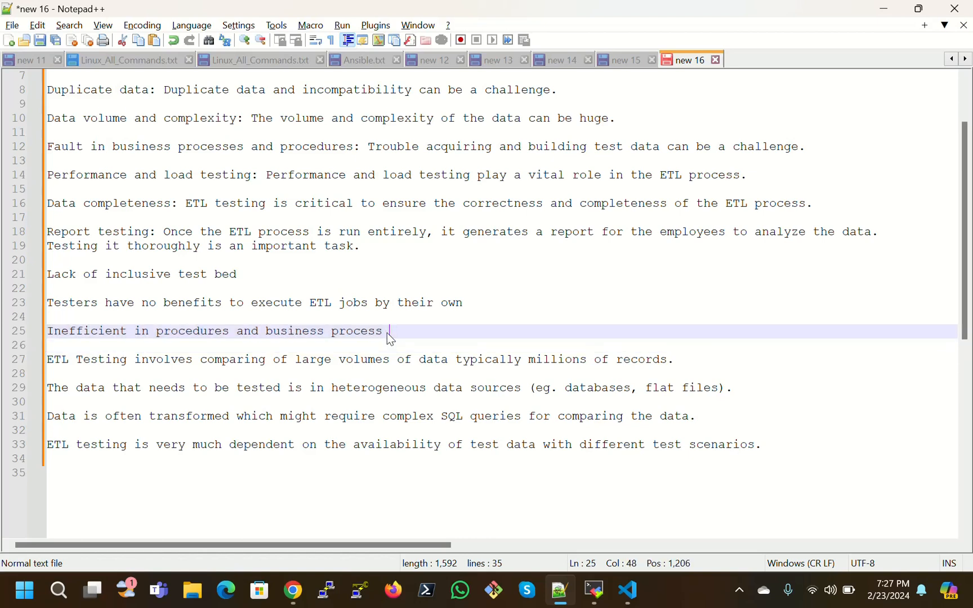
pyautogui.moveTo(192, 372)
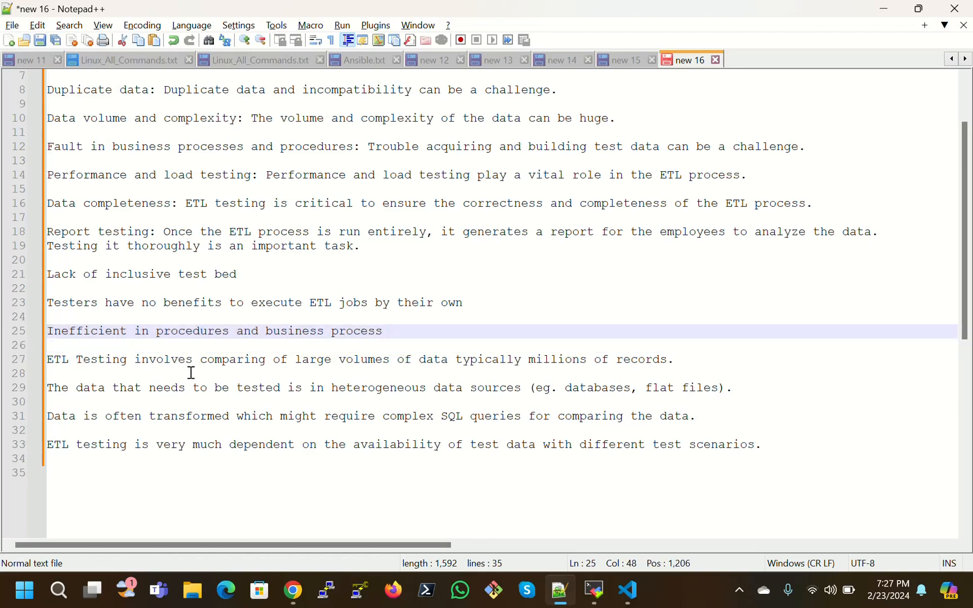
pyautogui.moveTo(493, 366)
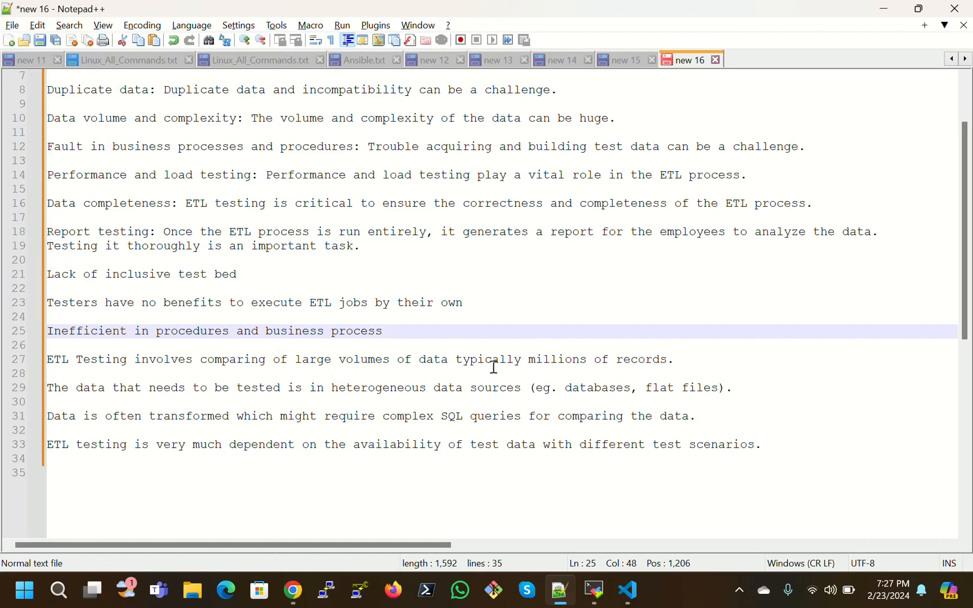
pyautogui.click(675, 360)
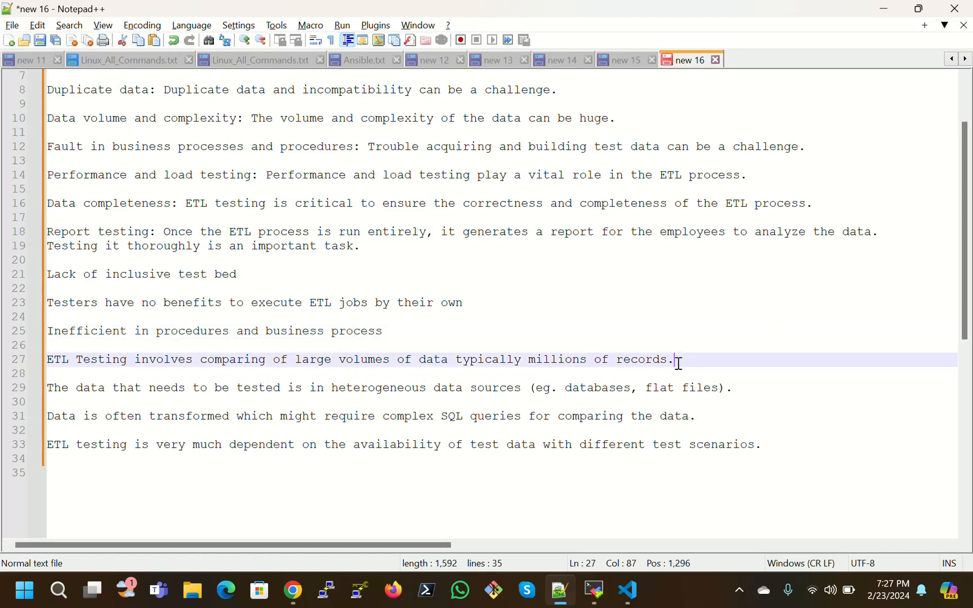
pyautogui.moveTo(673, 361)
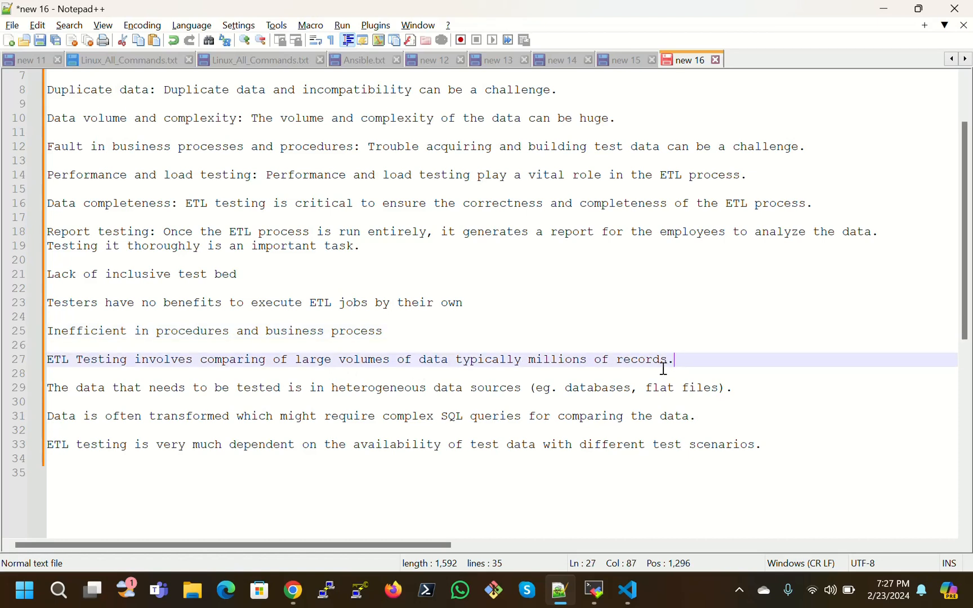
pyautogui.moveTo(700, 387)
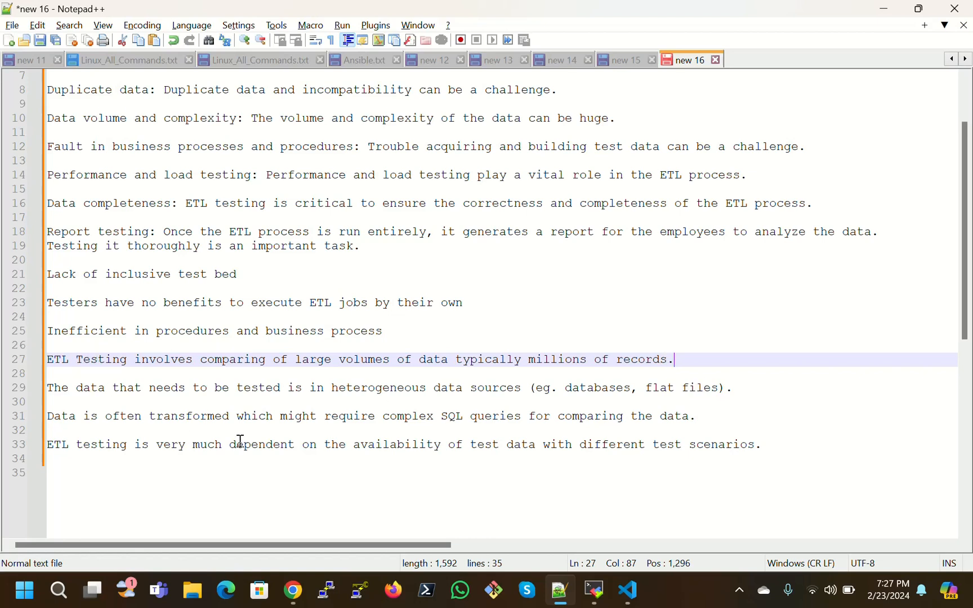
pyautogui.moveTo(259, 379)
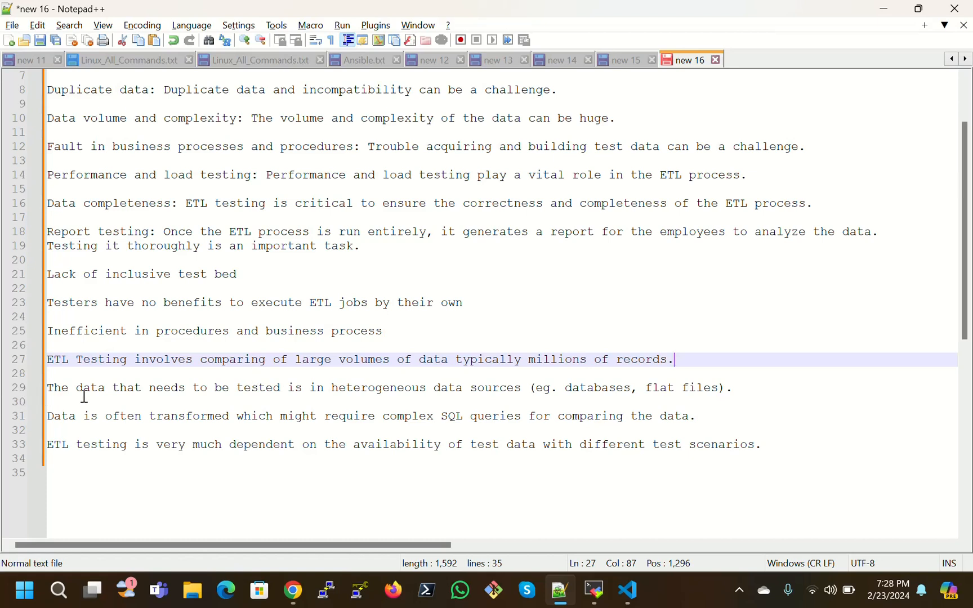
# Step: Highlight the heterogeneous data sources line and point out the word 'heterogeneous'
pyautogui.click(47, 388)
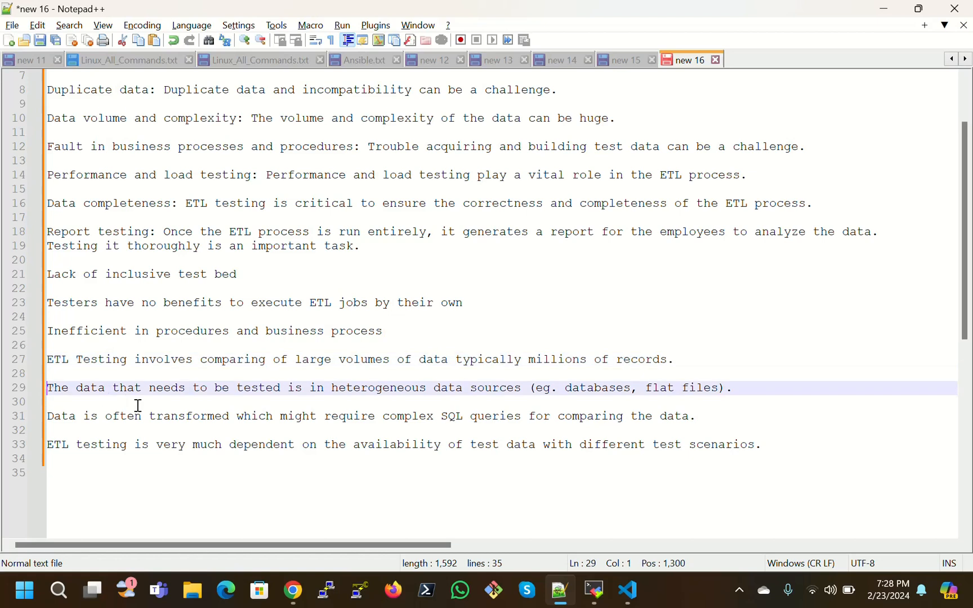
pyautogui.moveTo(329, 406)
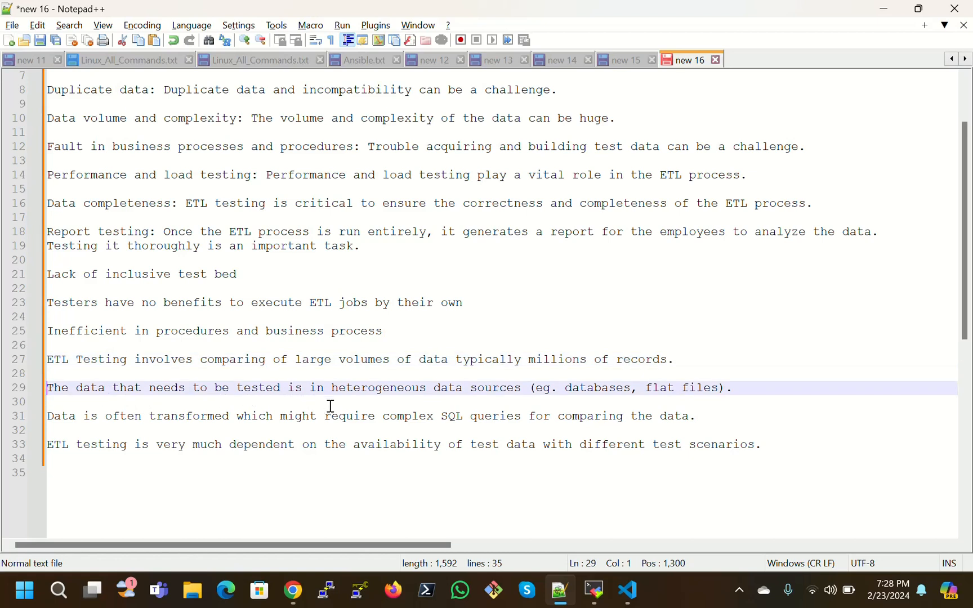
pyautogui.moveTo(521, 390)
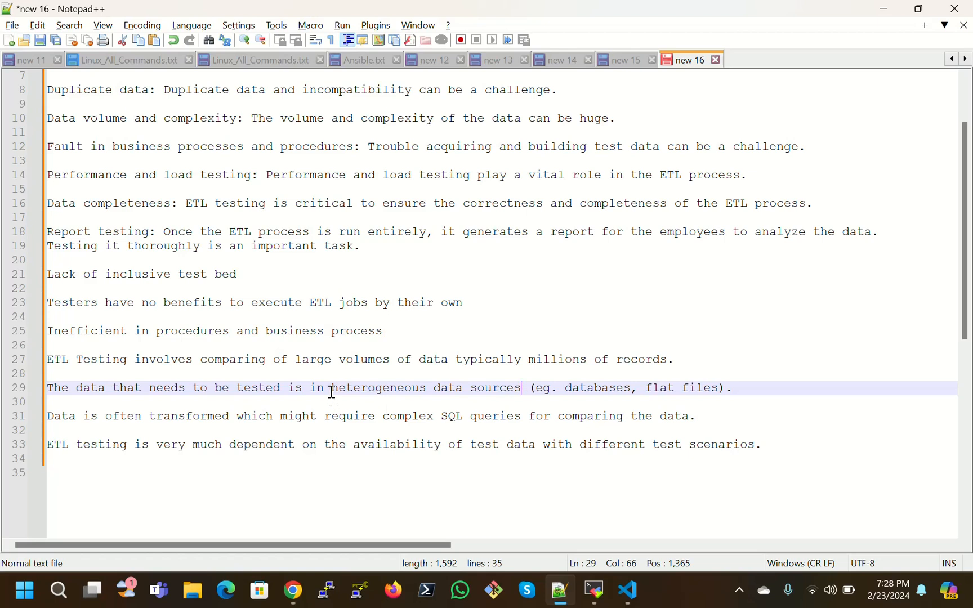
pyautogui.moveTo(526, 388)
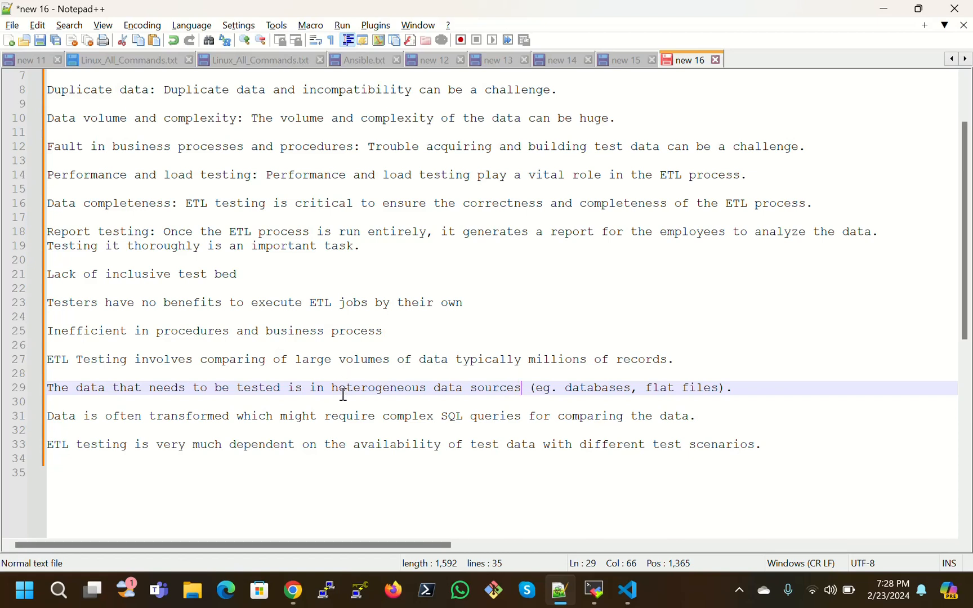
pyautogui.doubleClick(378, 387)
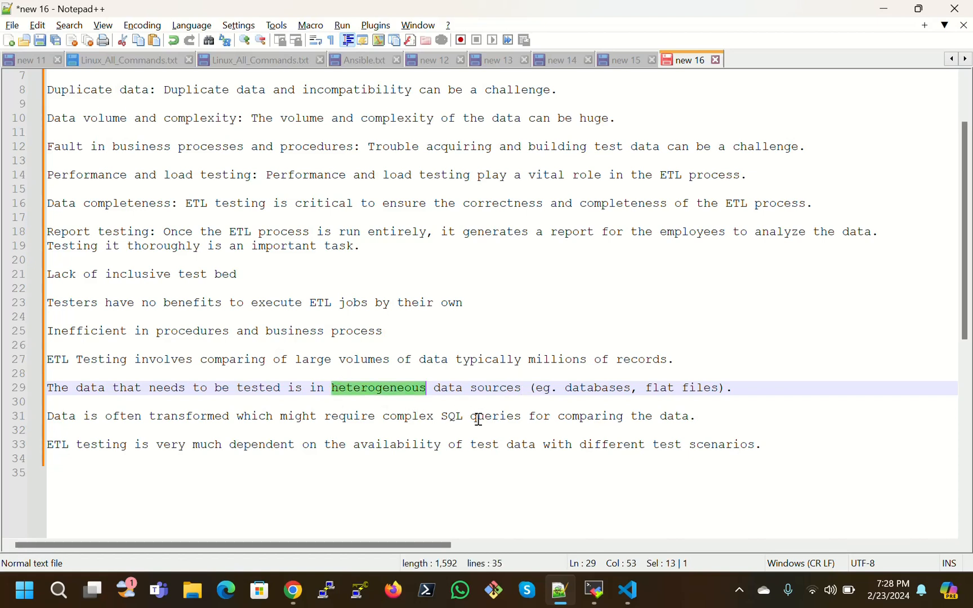
pyautogui.click(582, 387)
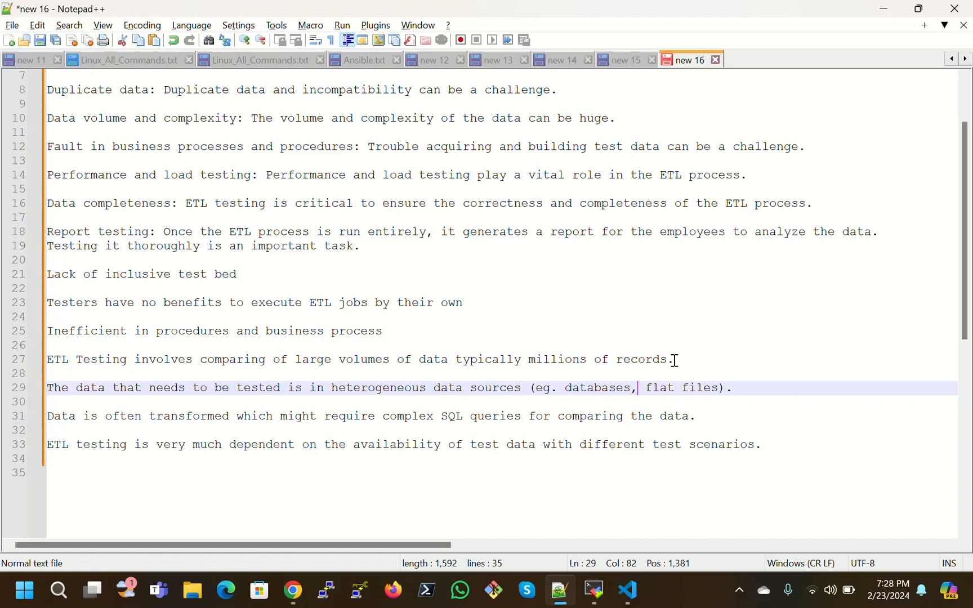
pyautogui.moveTo(339, 361)
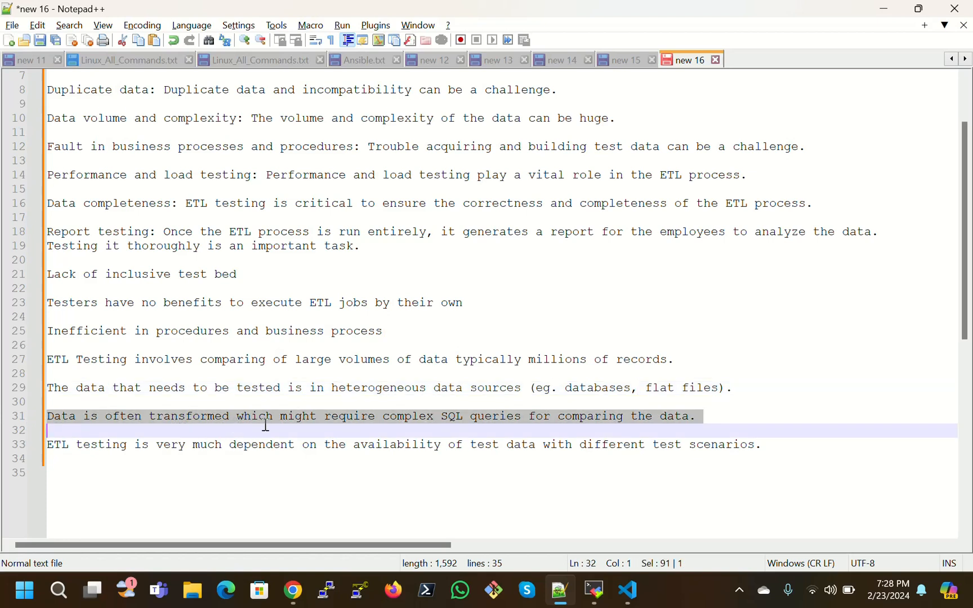
pyautogui.moveTo(539, 424)
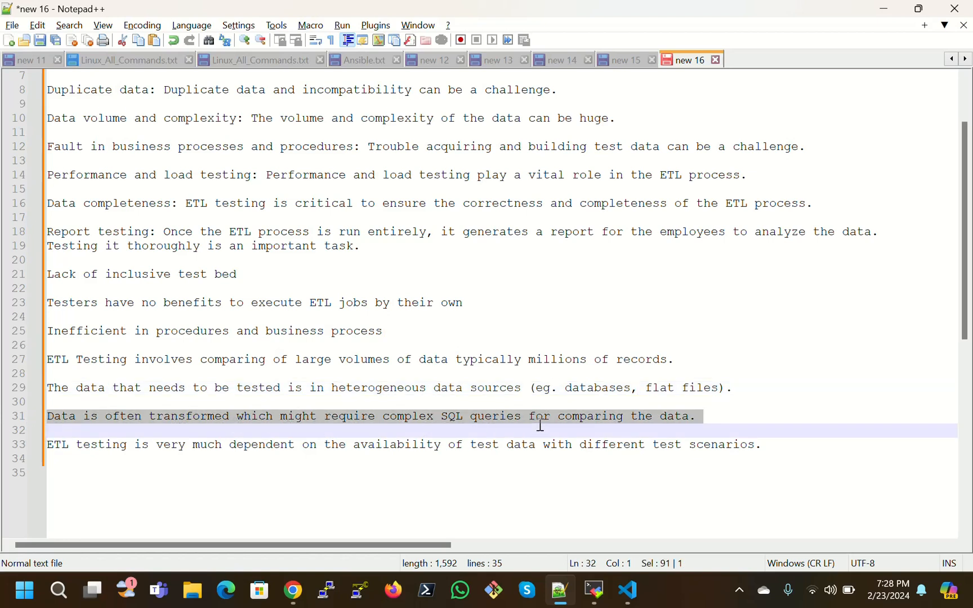
# Step: Clear the SQL queries line highlight and return to the list's opening heading
pyautogui.click(692, 417)
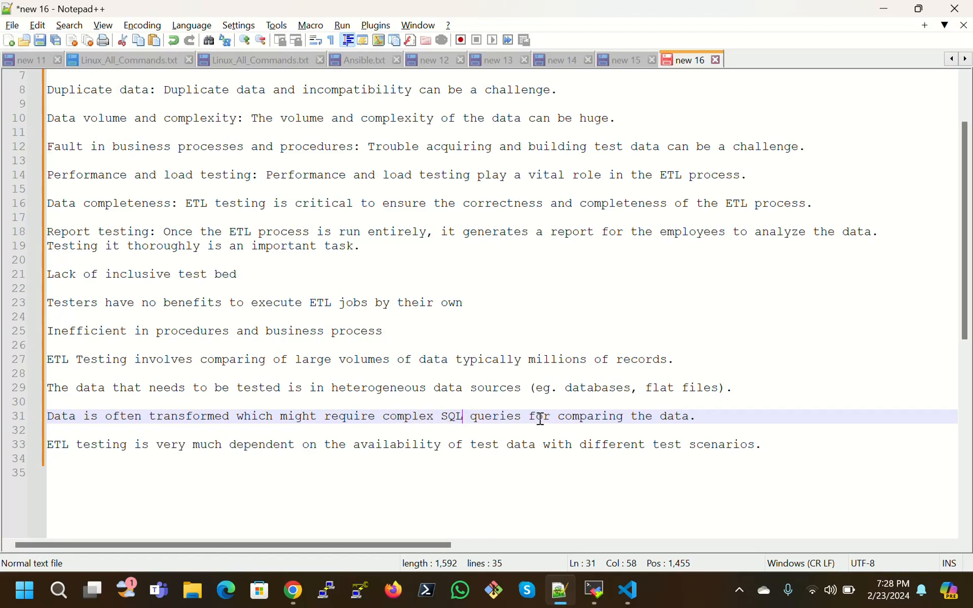
pyautogui.moveTo(265, 446)
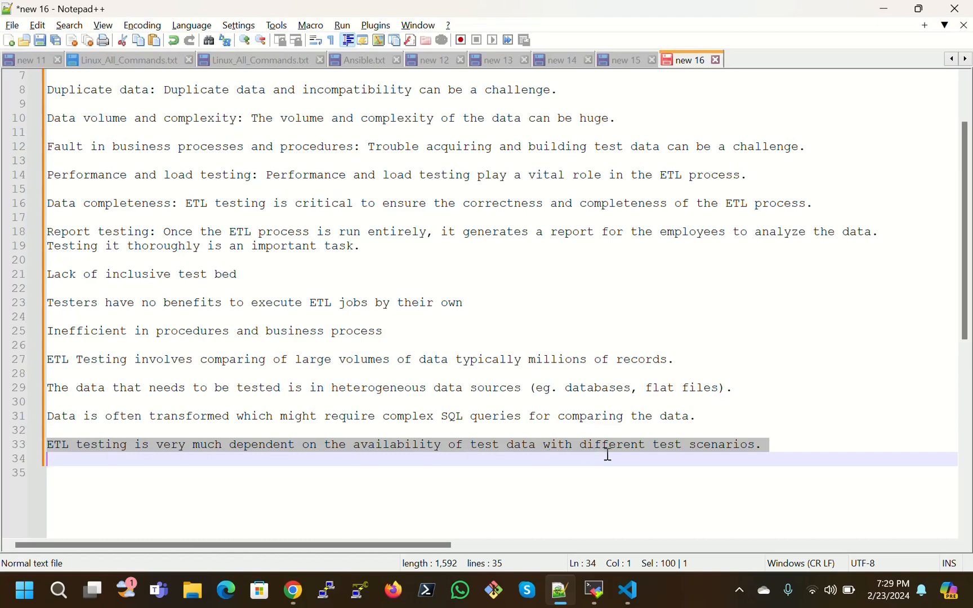
pyautogui.moveTo(233, 340)
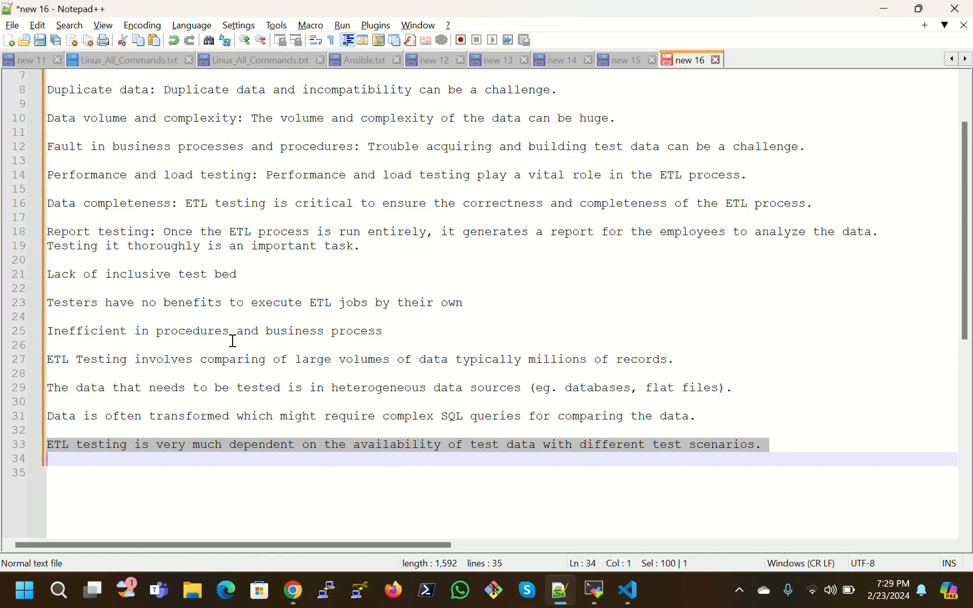
pyautogui.moveTo(580, 388)
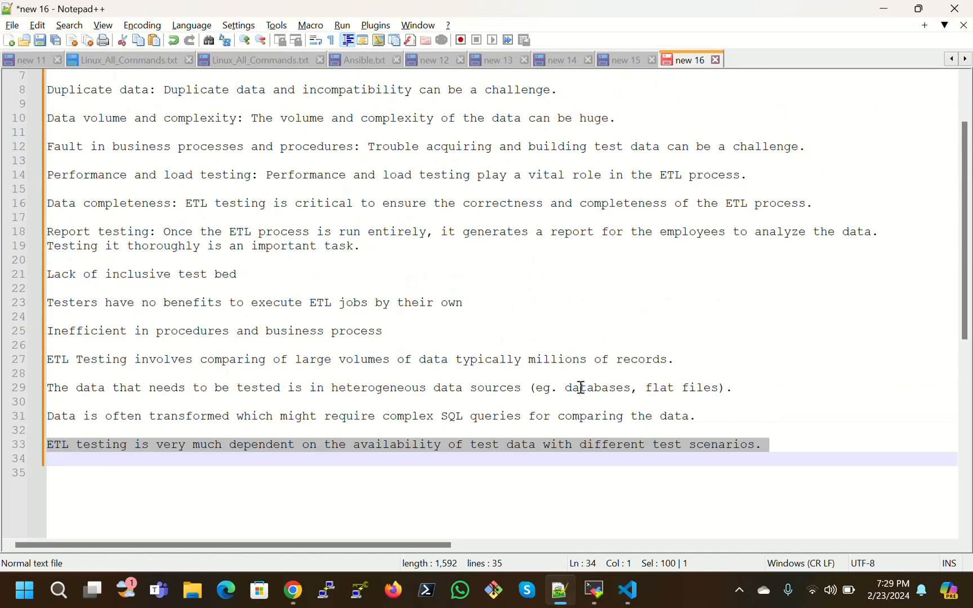
pyautogui.moveTo(247, 477)
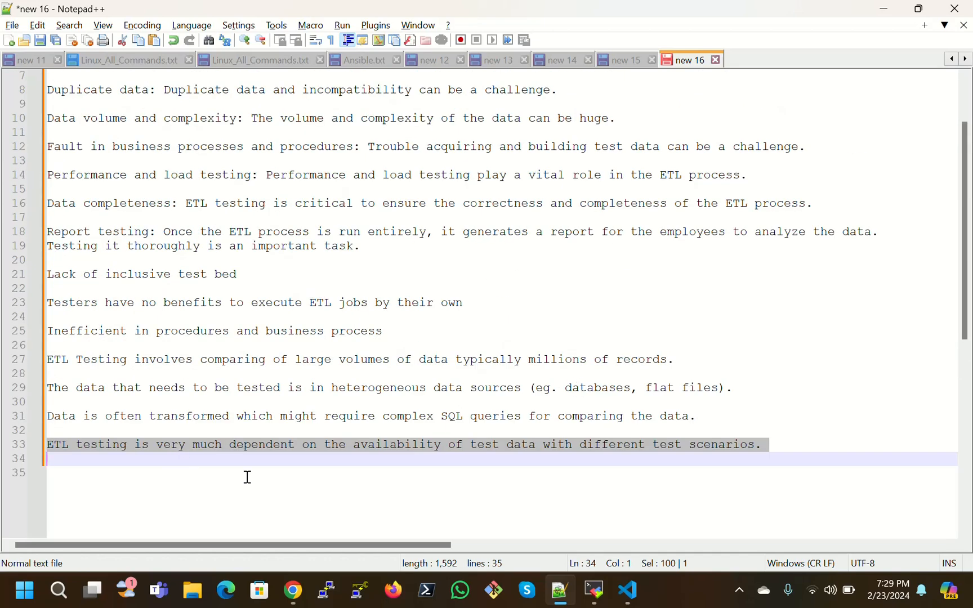
pyautogui.moveTo(433, 506)
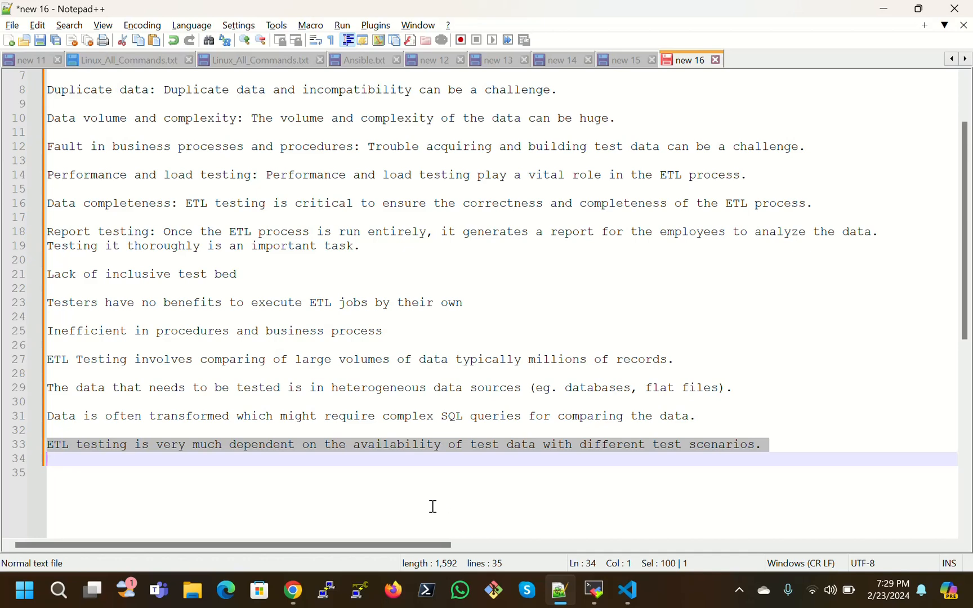
pyautogui.moveTo(495, 351)
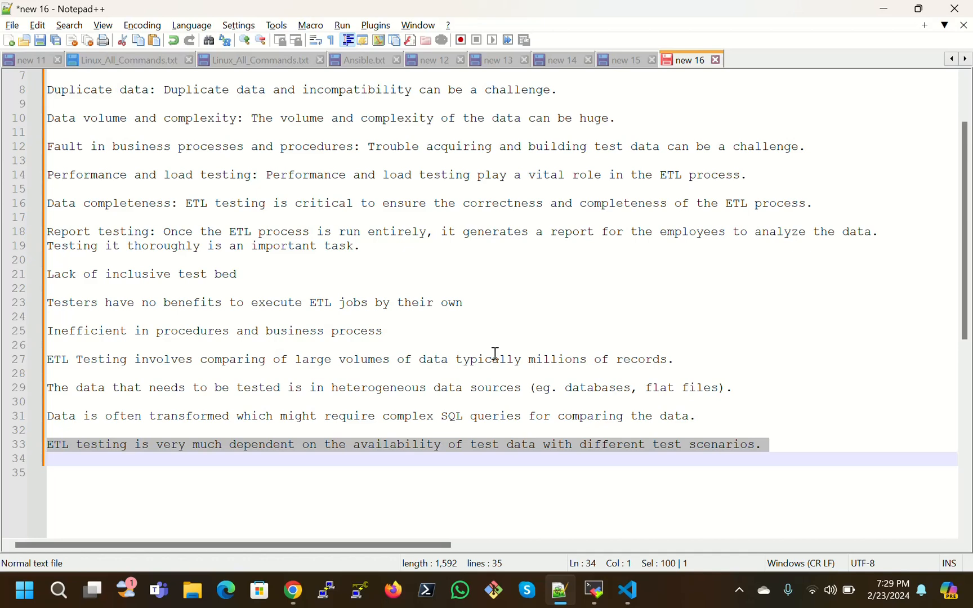
pyautogui.scroll(3)
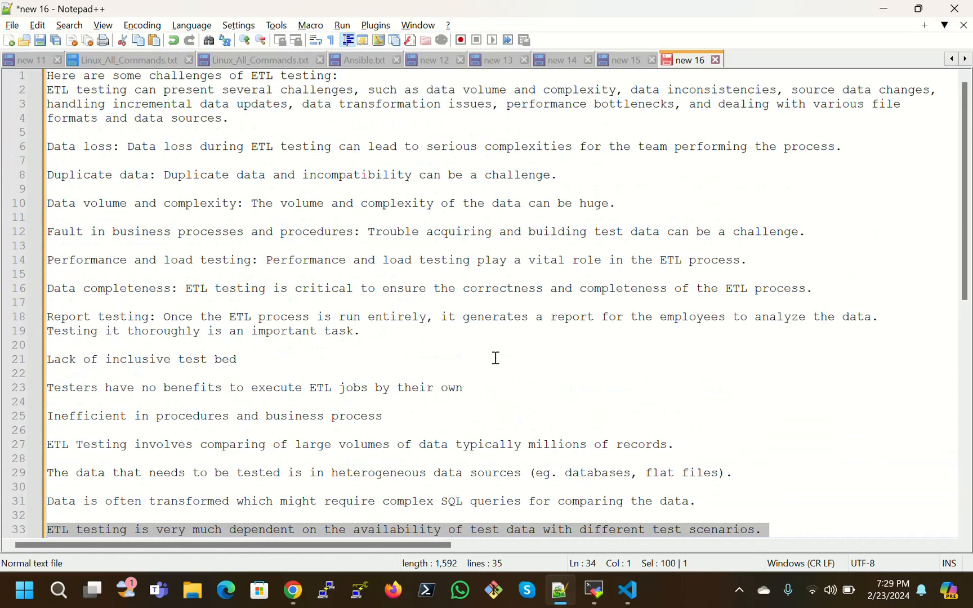
pyautogui.moveTo(423, 240)
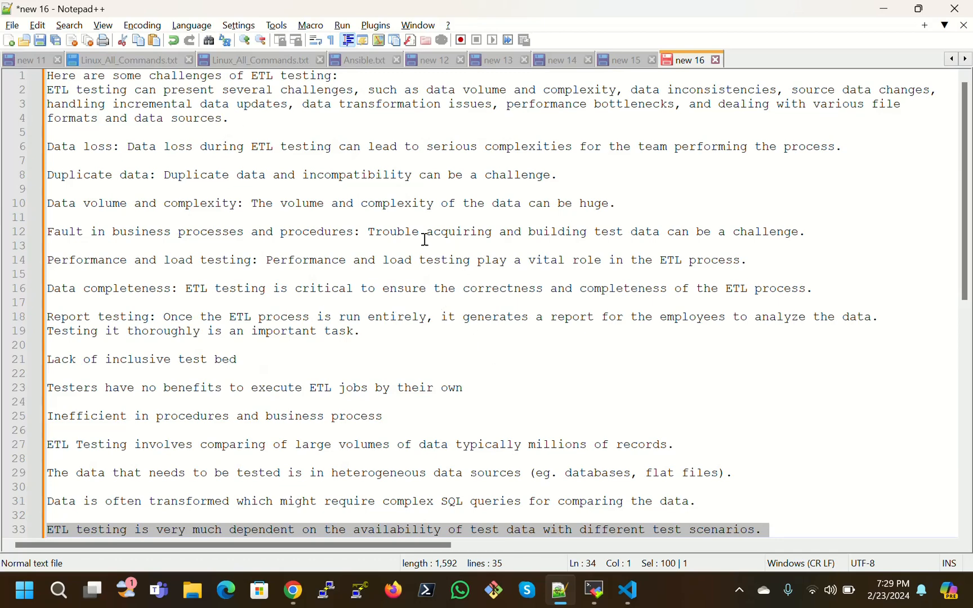
# Step: Switch from the notes to Chrome showing the SQL Master channel's videos page
pyautogui.click(293, 590)
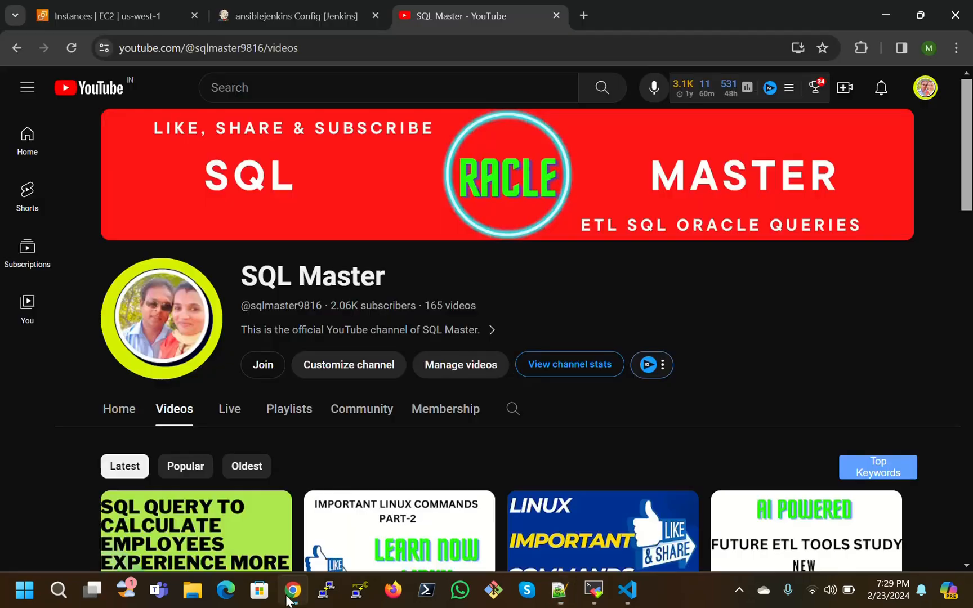
pyautogui.moveTo(648, 252)
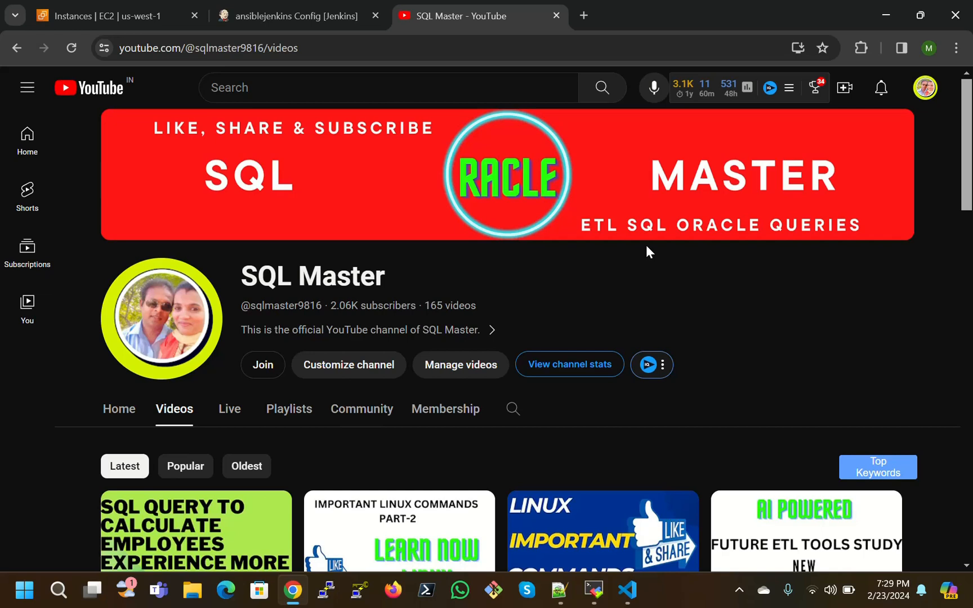
pyautogui.moveTo(590, 265)
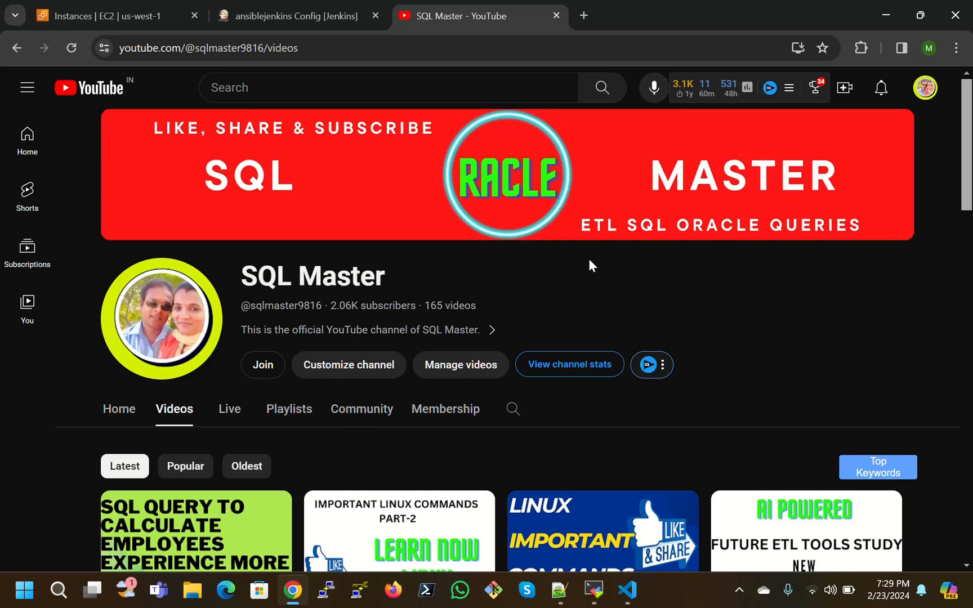
pyautogui.moveTo(683, 373)
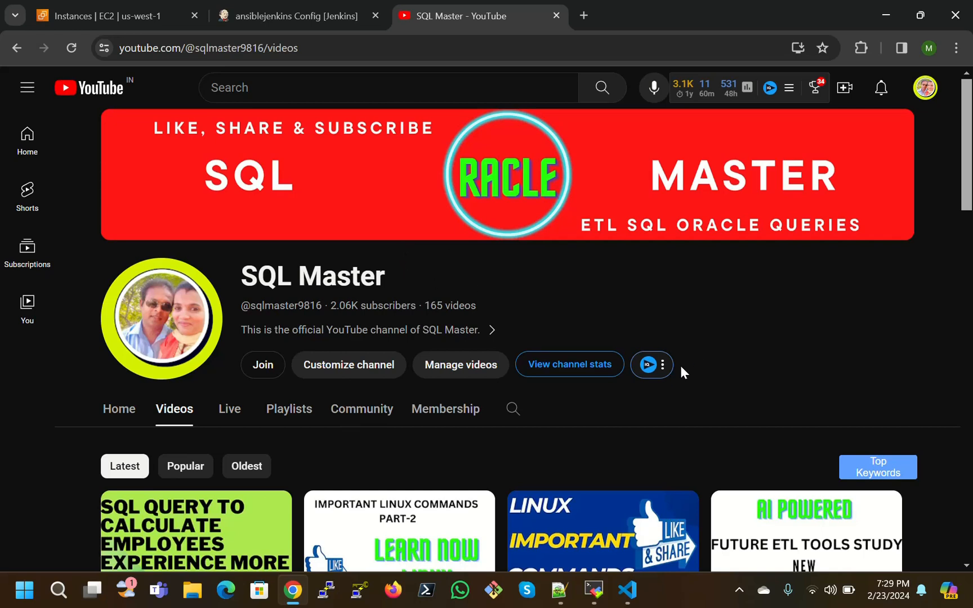
pyautogui.moveTo(579, 411)
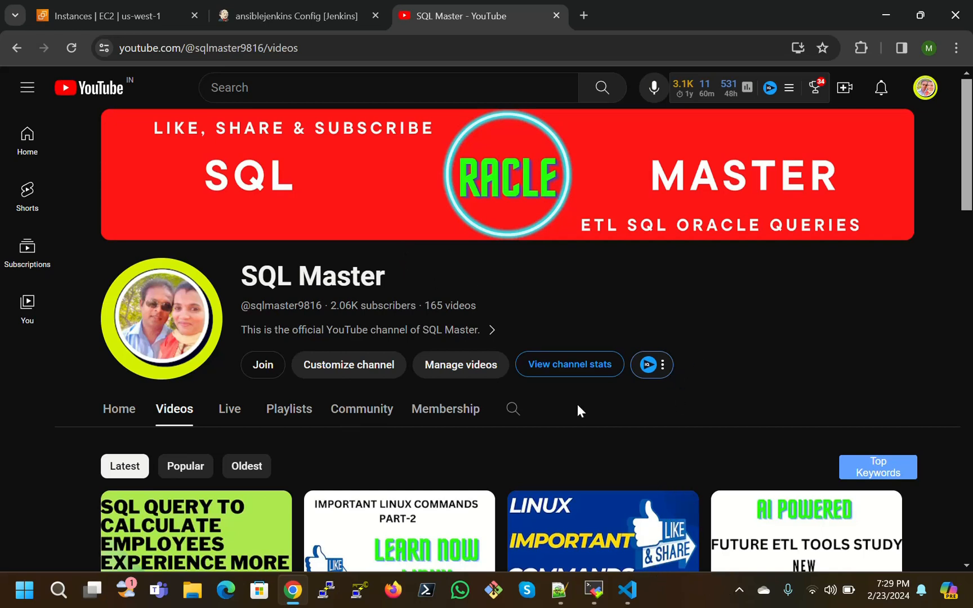
pyautogui.moveTo(667, 538)
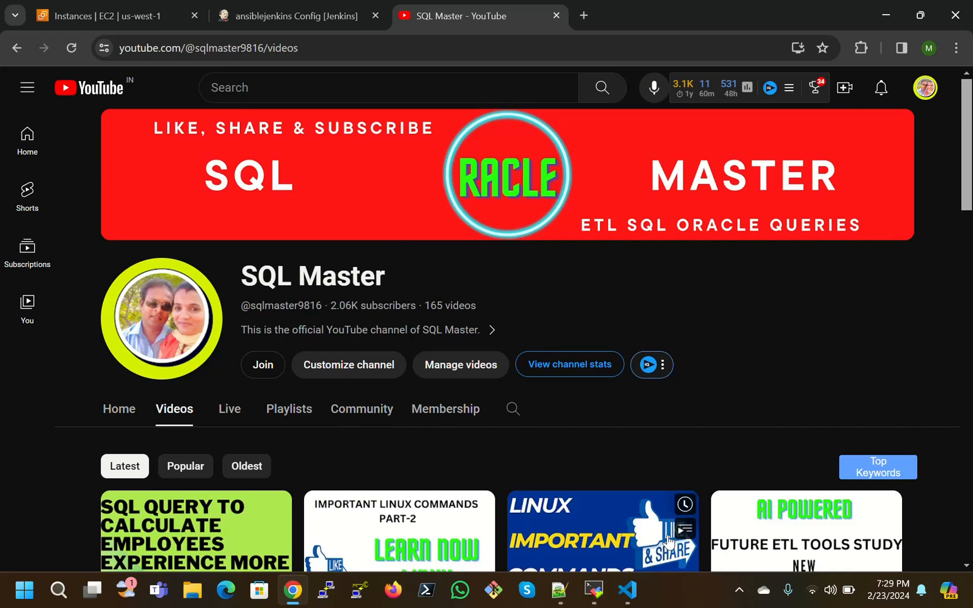